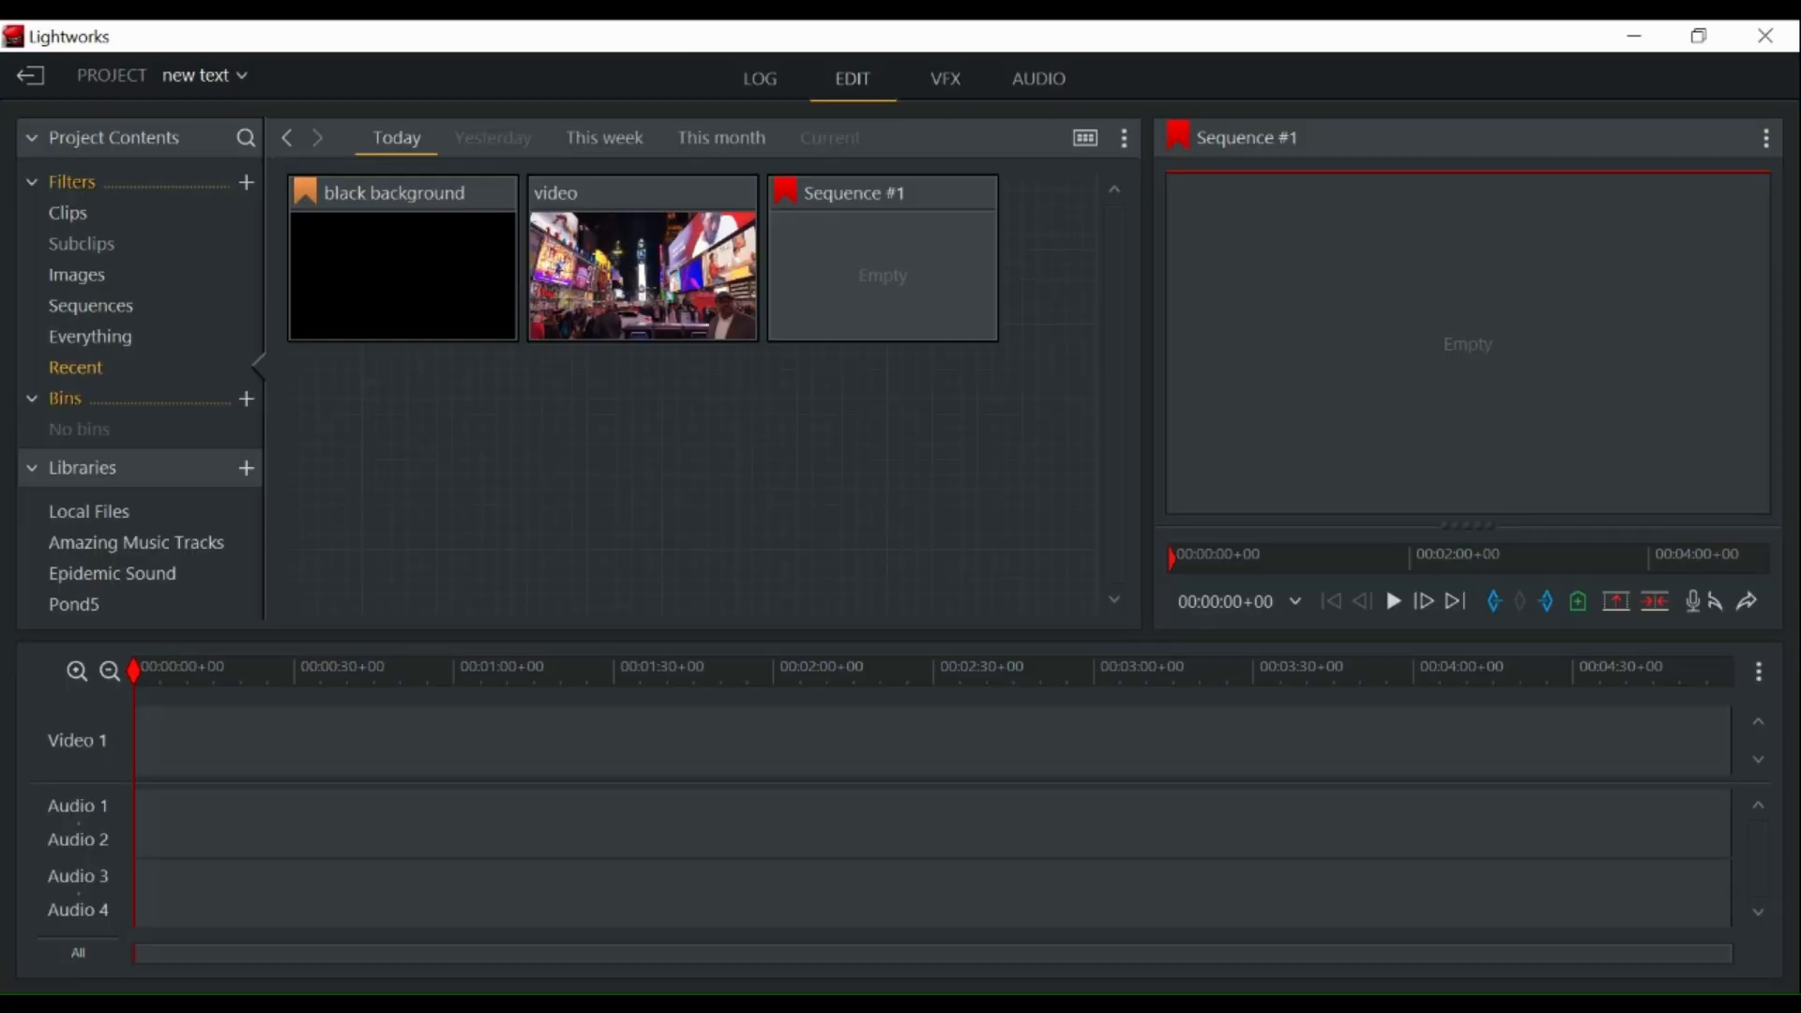
mouse_move(998, 386)
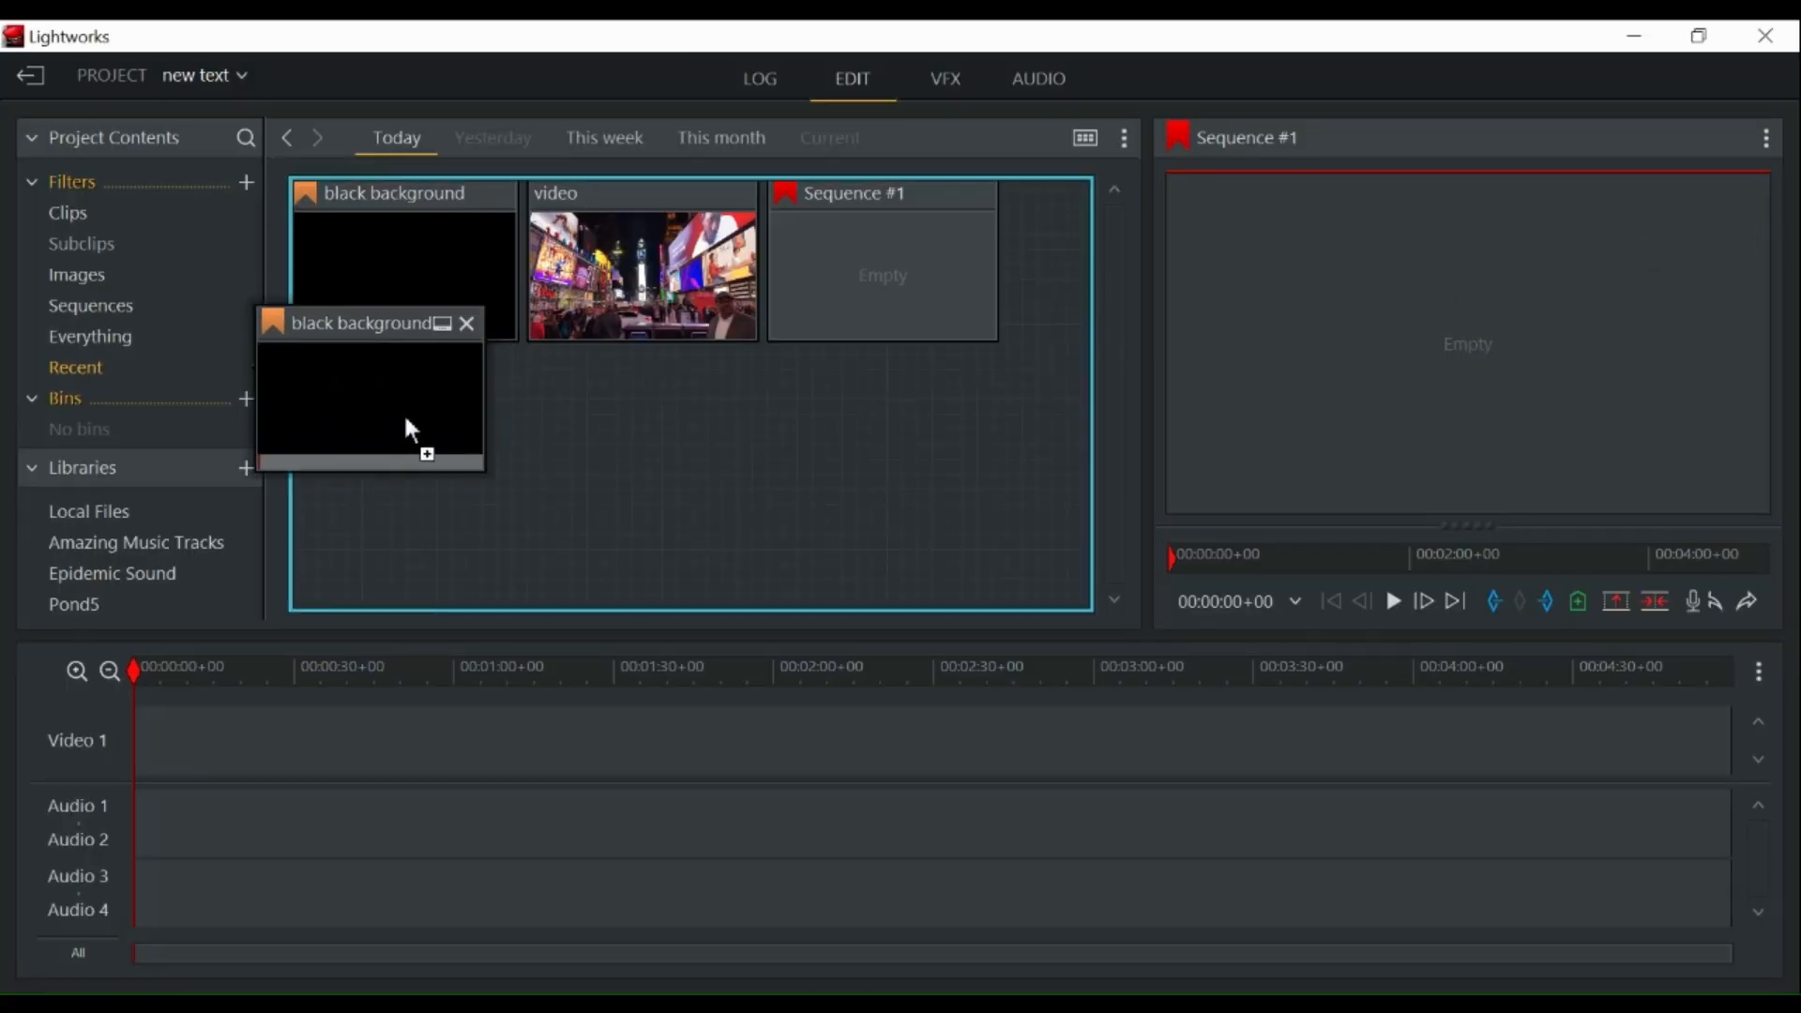
Place the black background clip at the start of the Video 1 track
left_click_drag(402, 425, 293, 739)
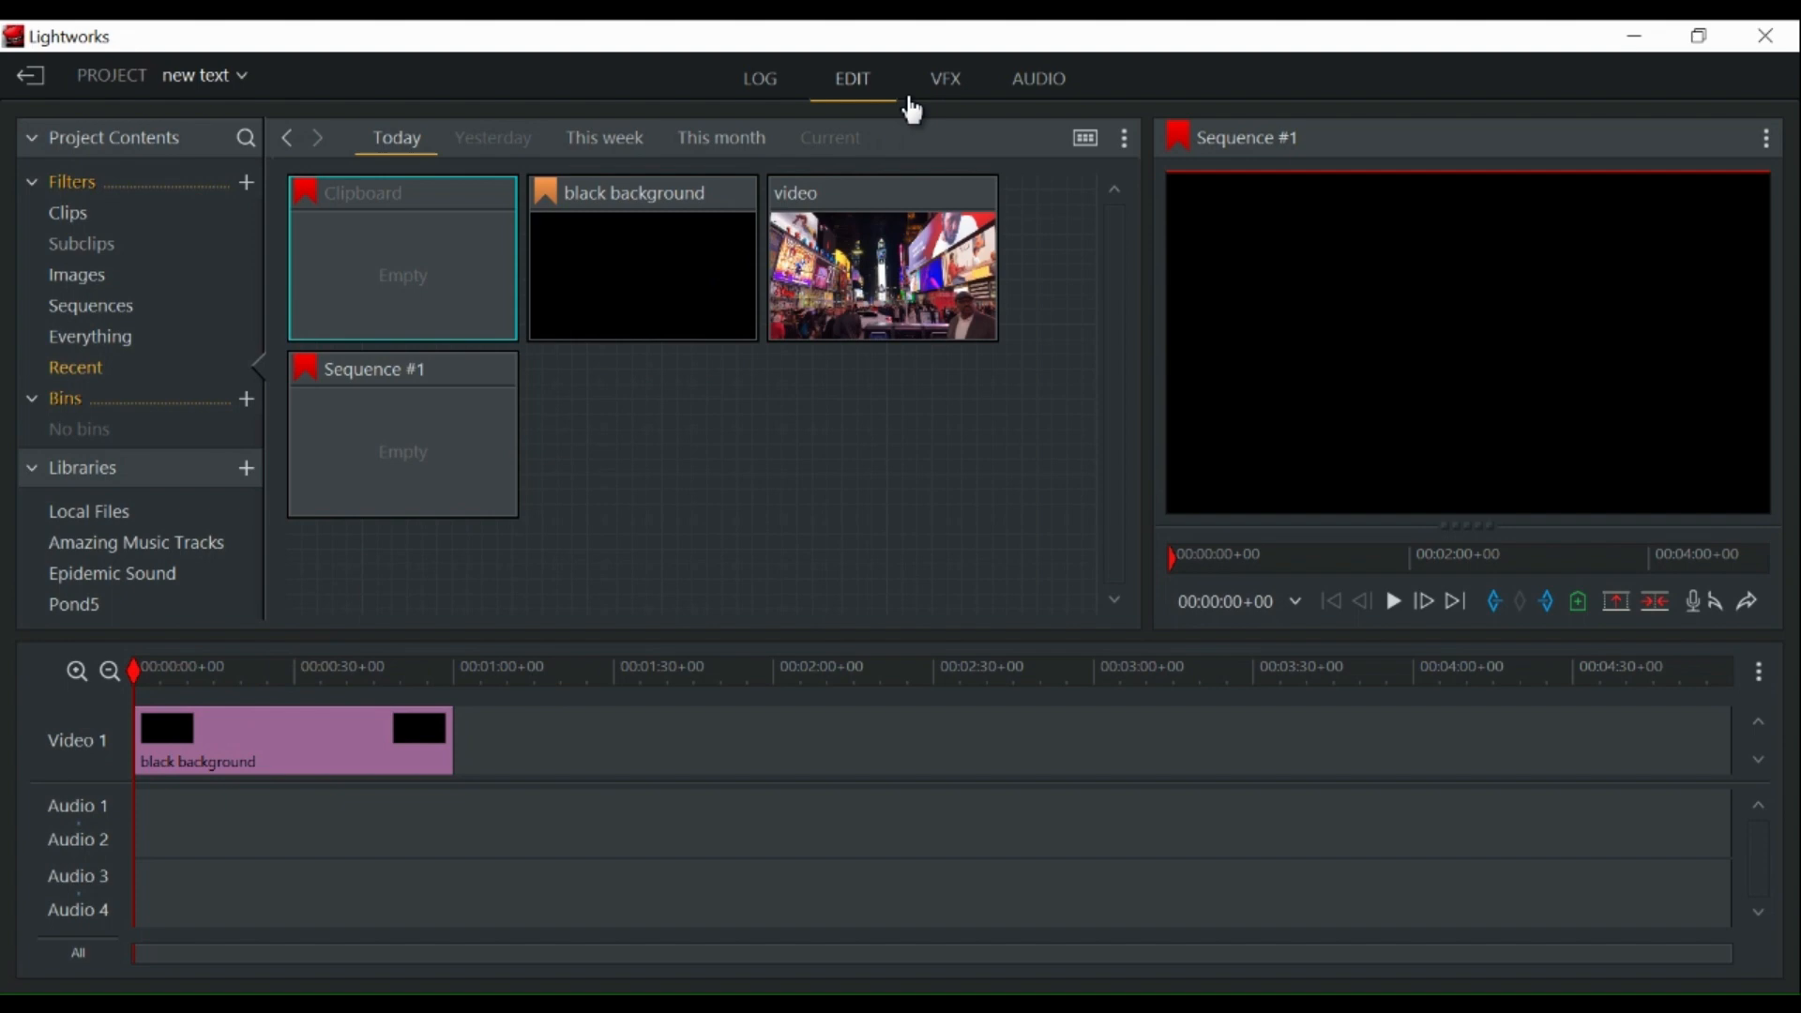
Apply a Titles effect to the black clip and replace the sample text with TEXT
left_click(944, 78)
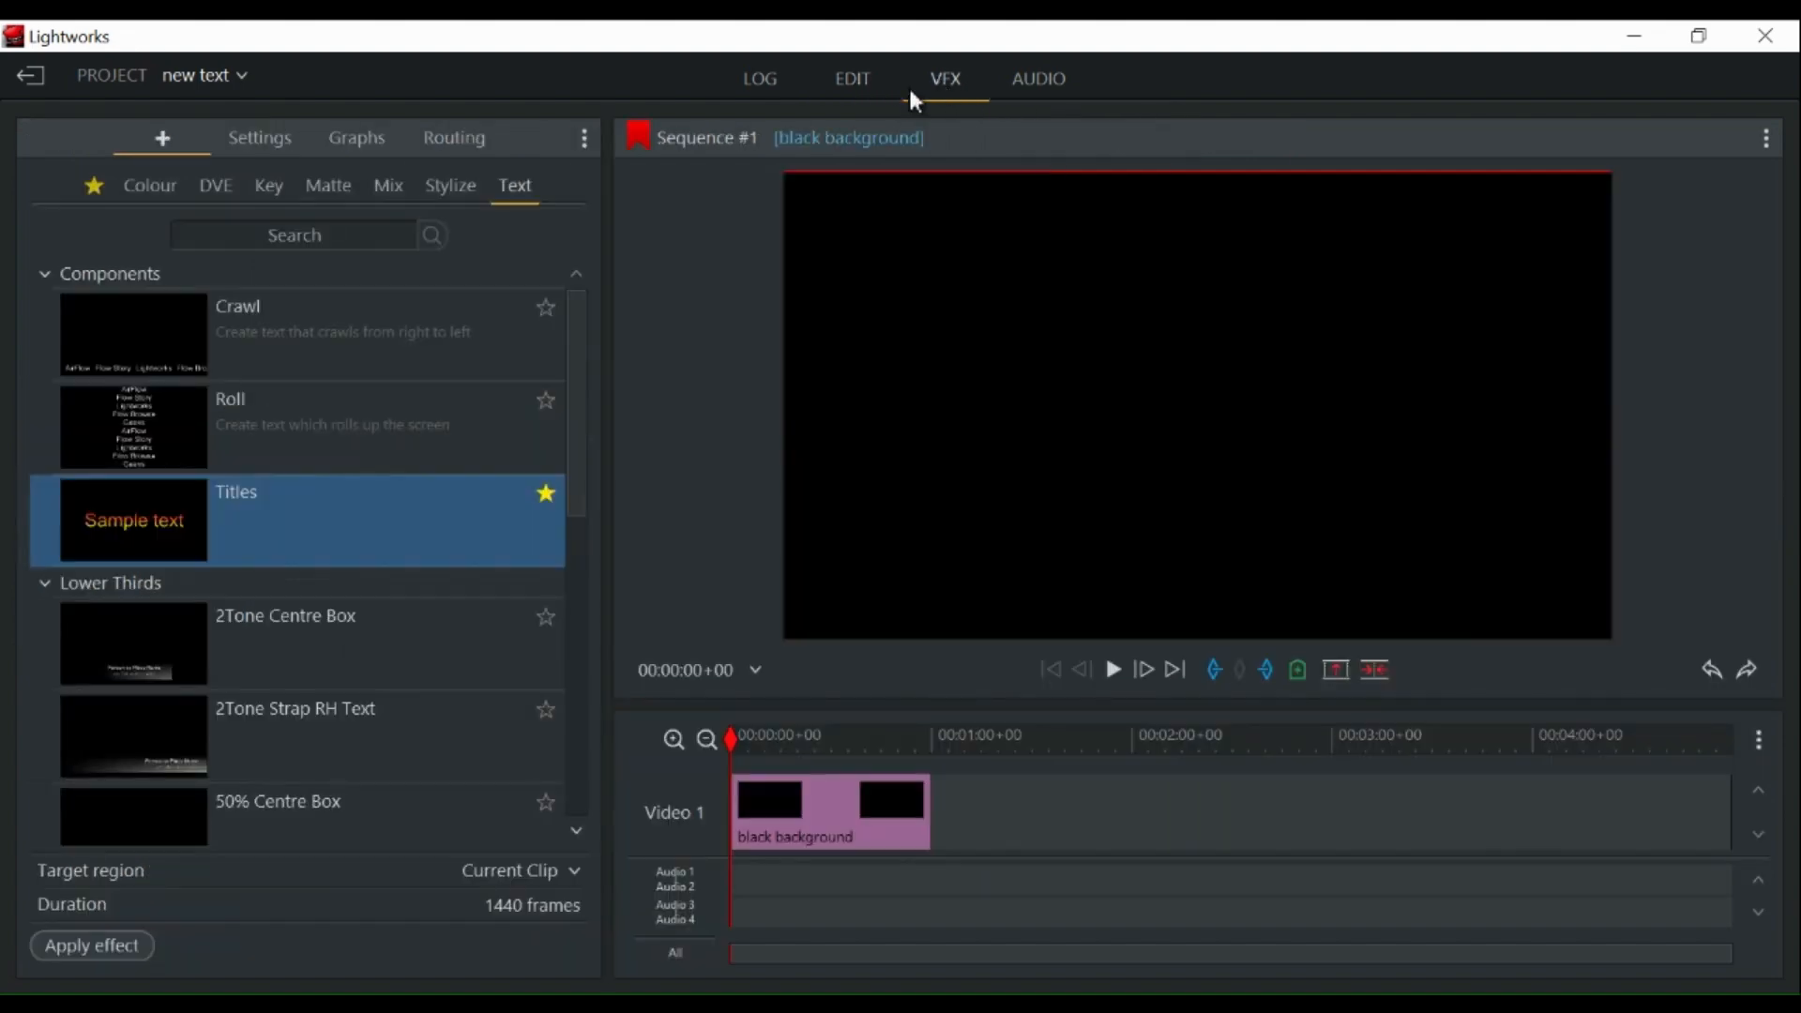
mouse_move(495, 242)
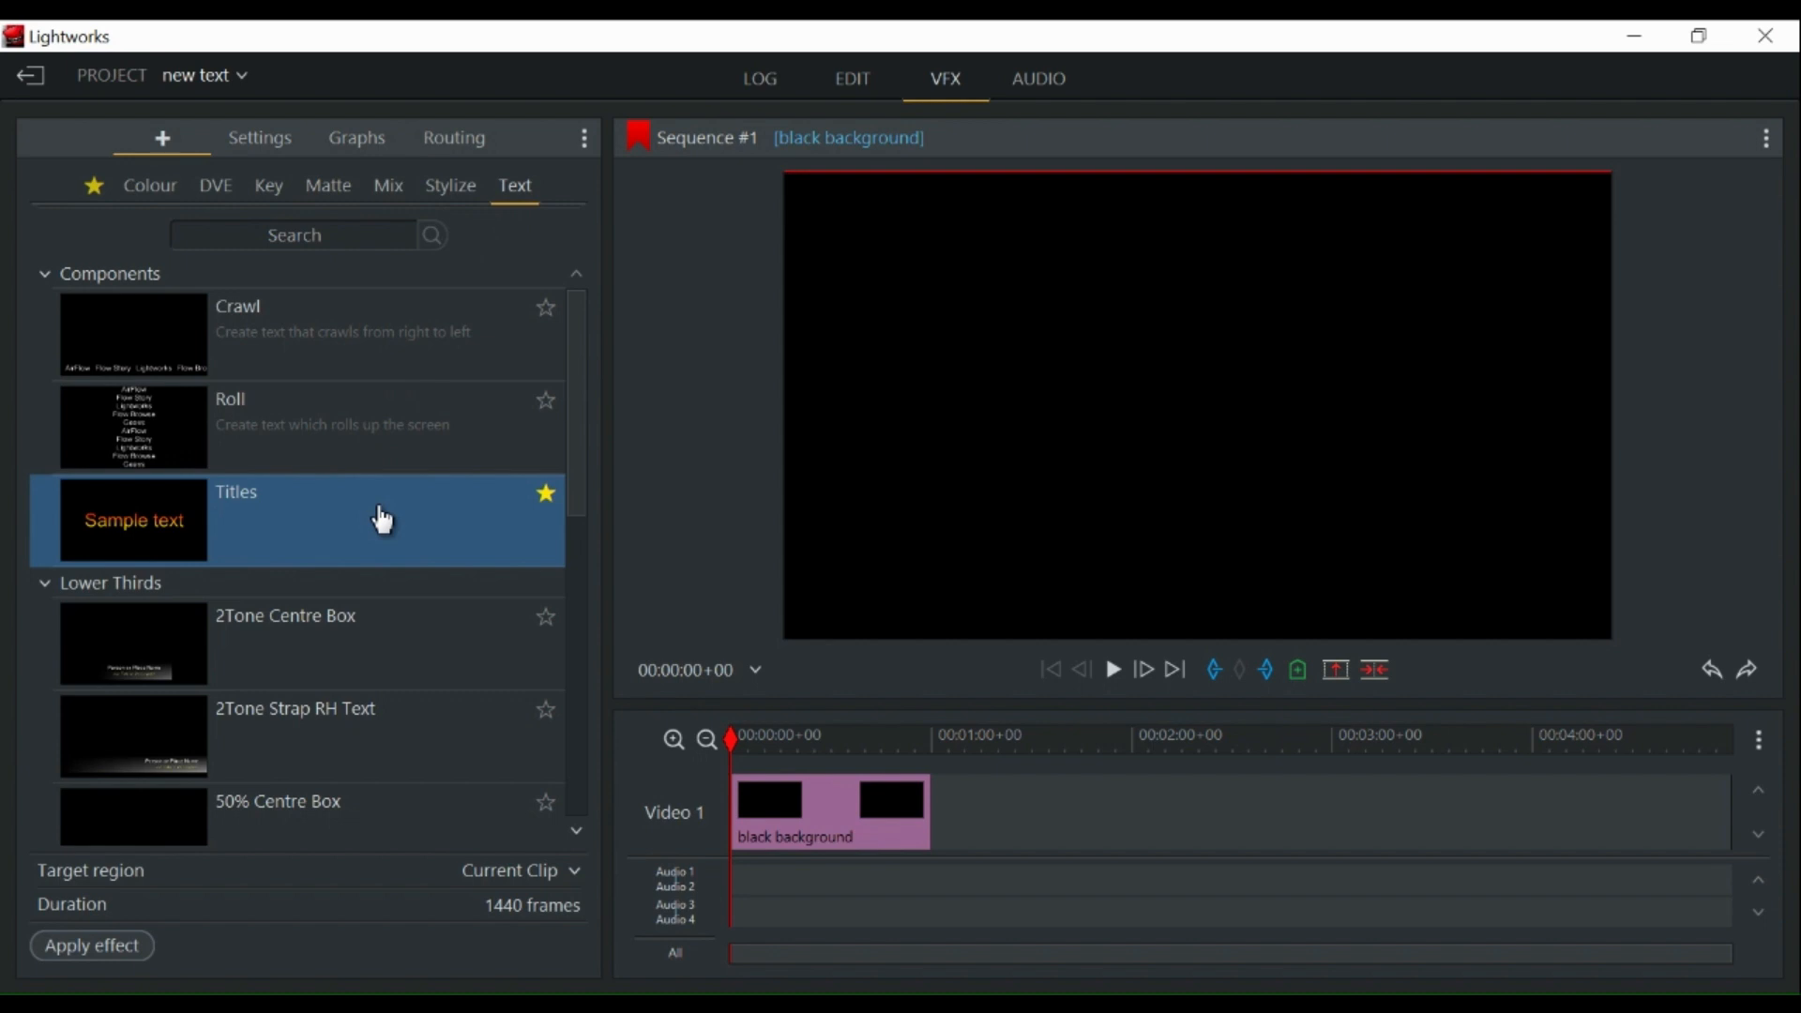
left_click(92, 946)
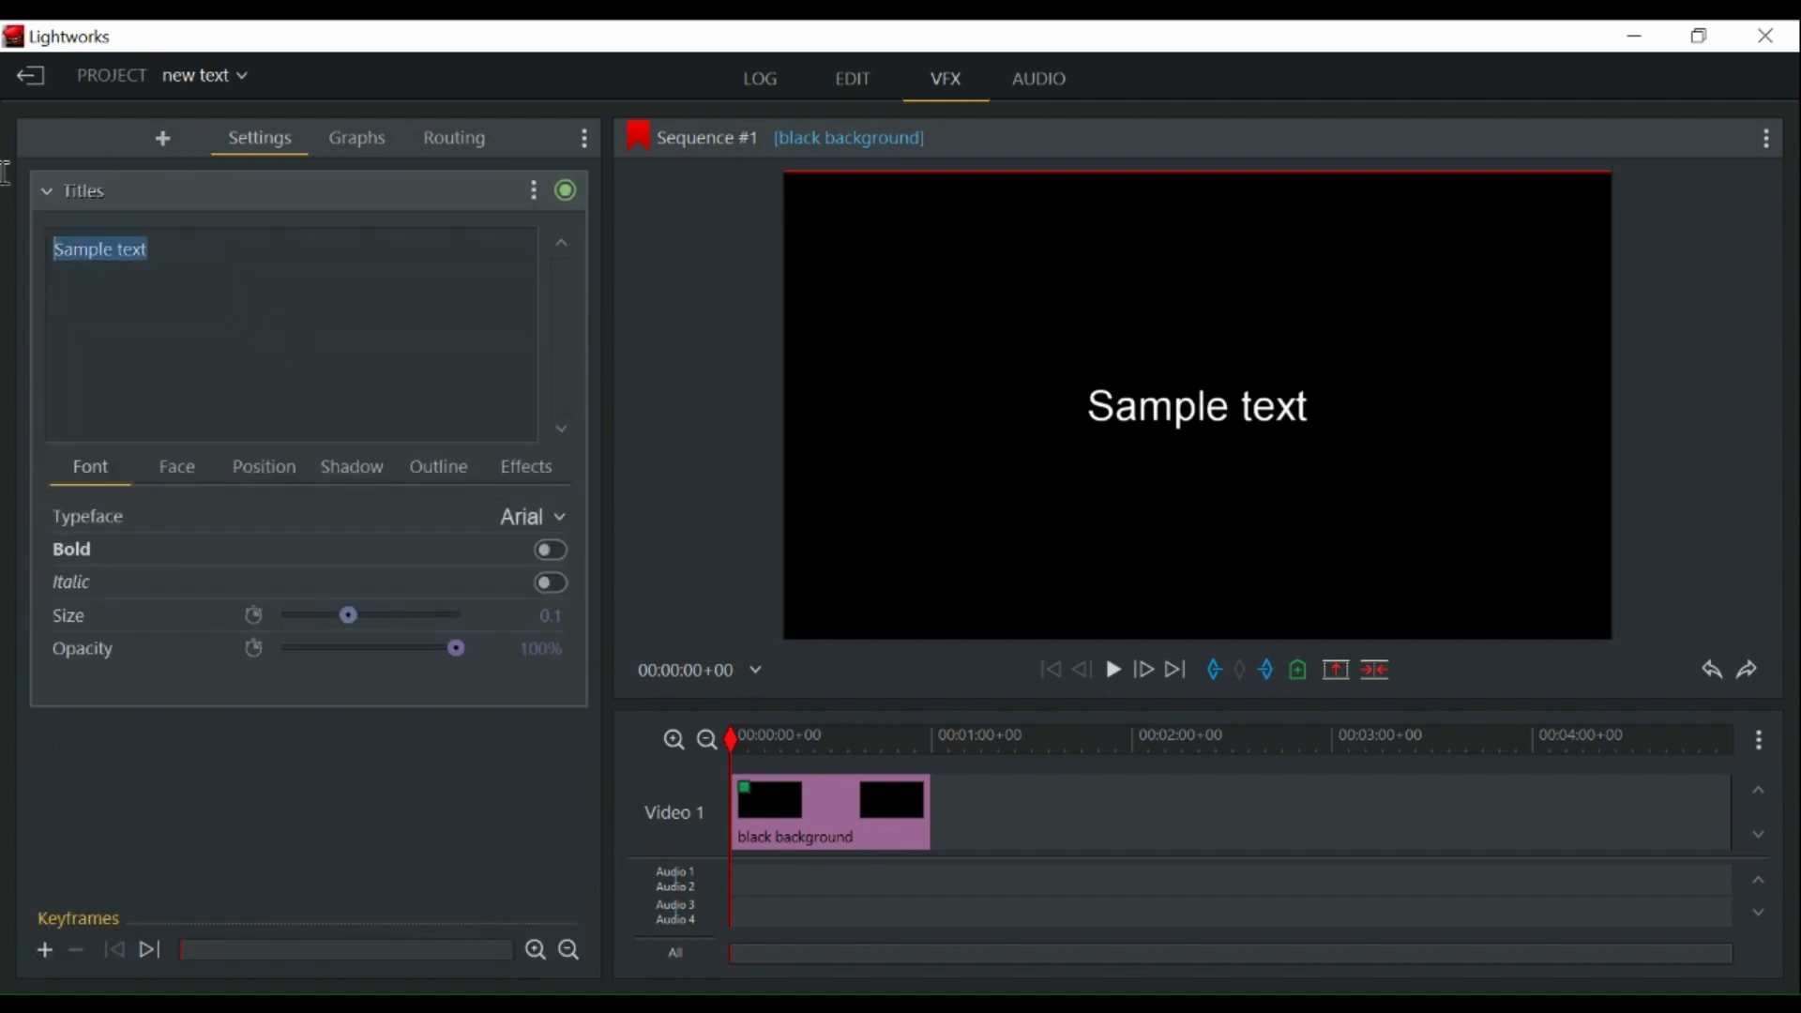
type("TEX")
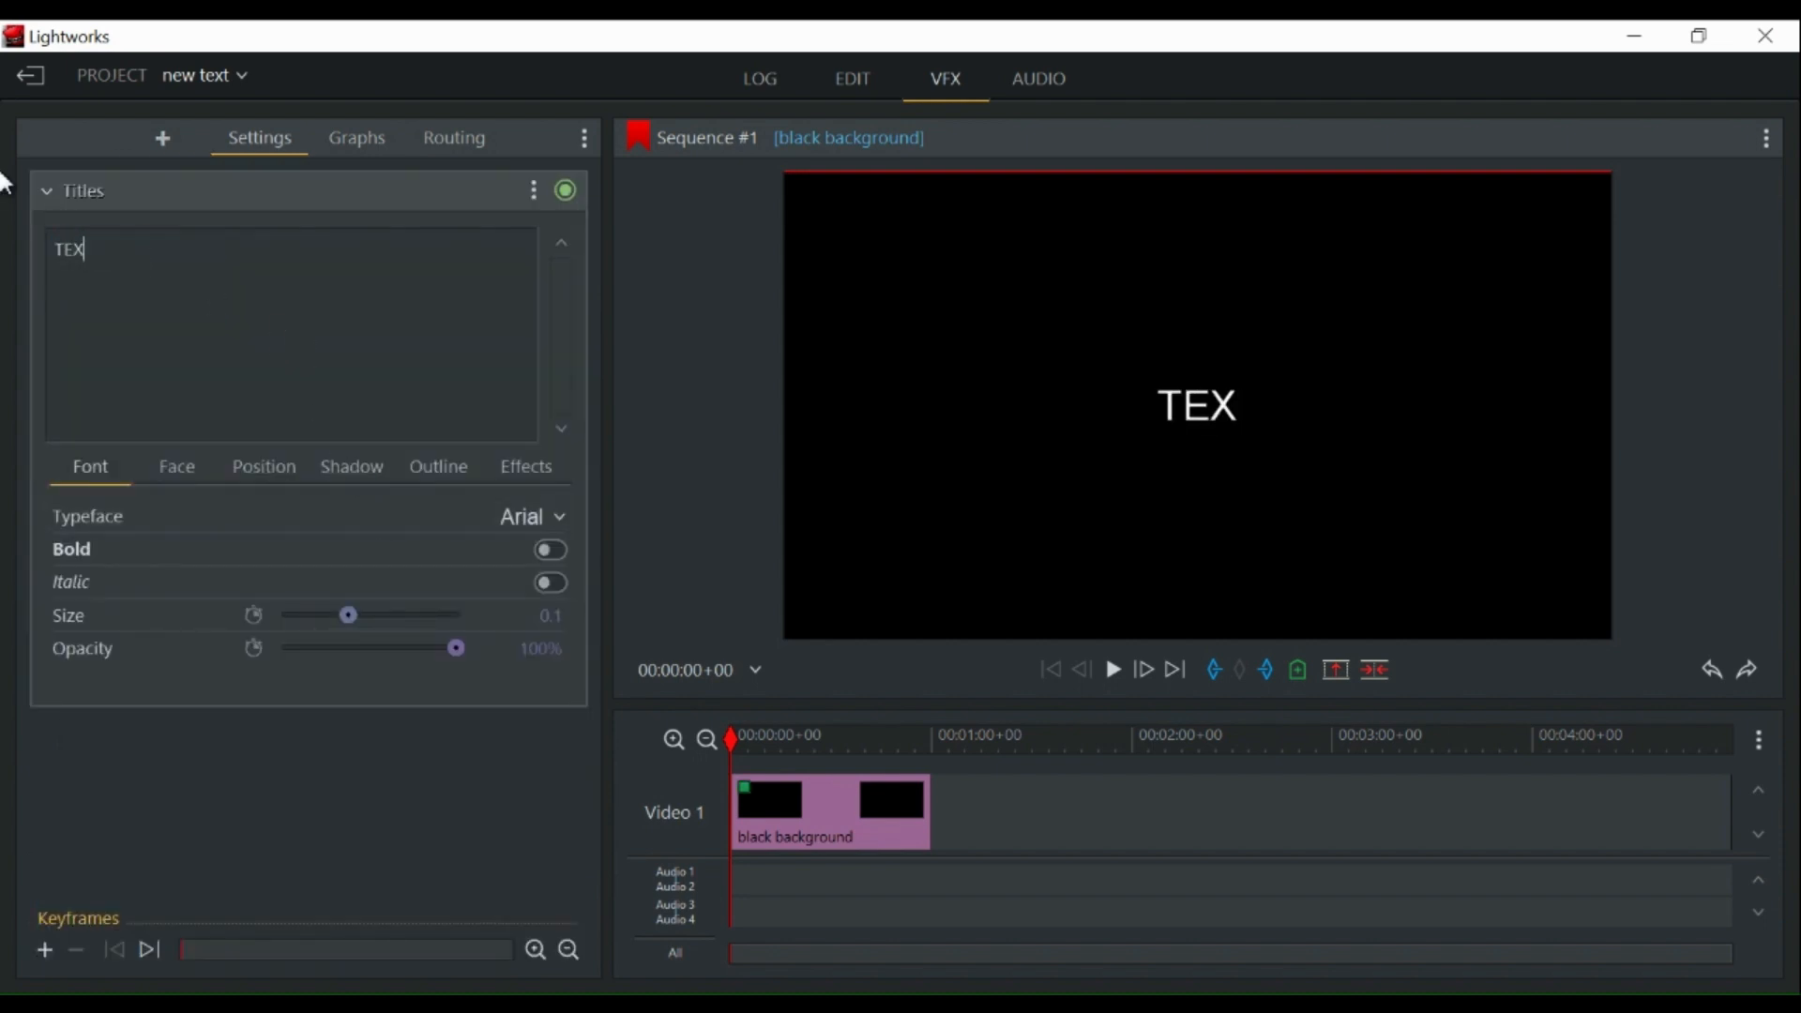
type("T")
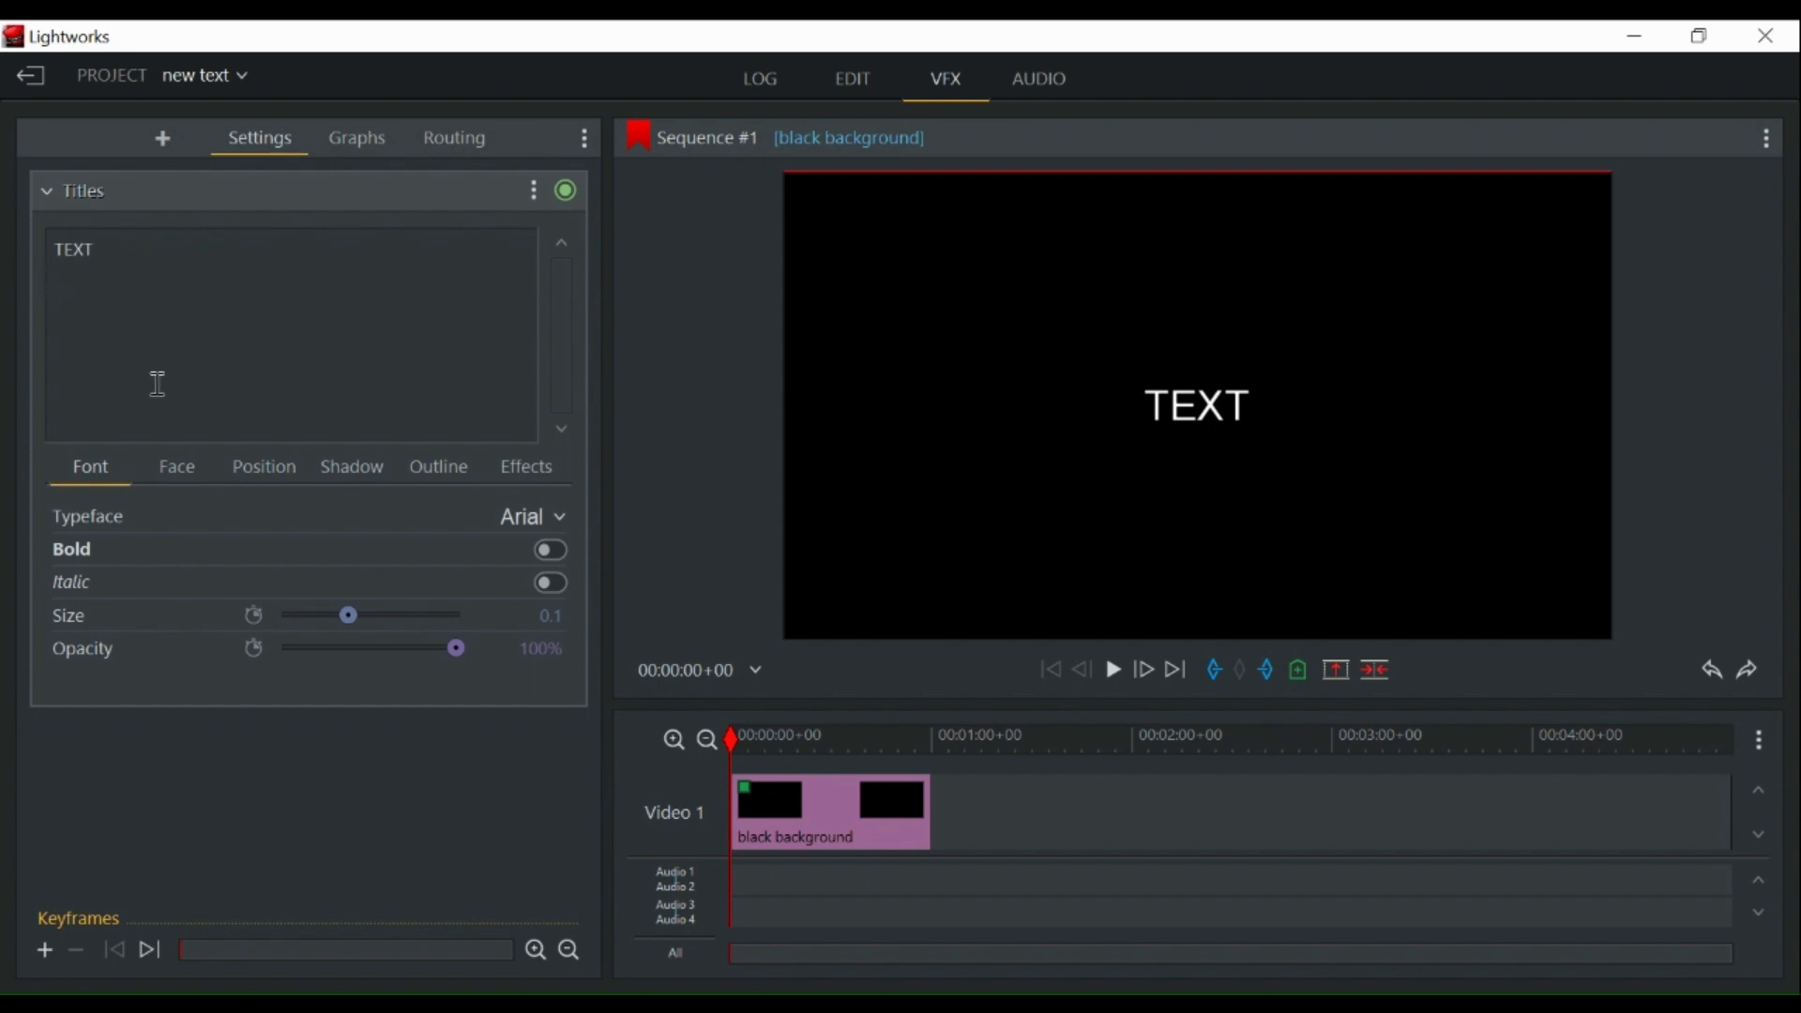
Set the title typeface to Bebas Neue and enlarge it to size 0.6
left_click(529, 516)
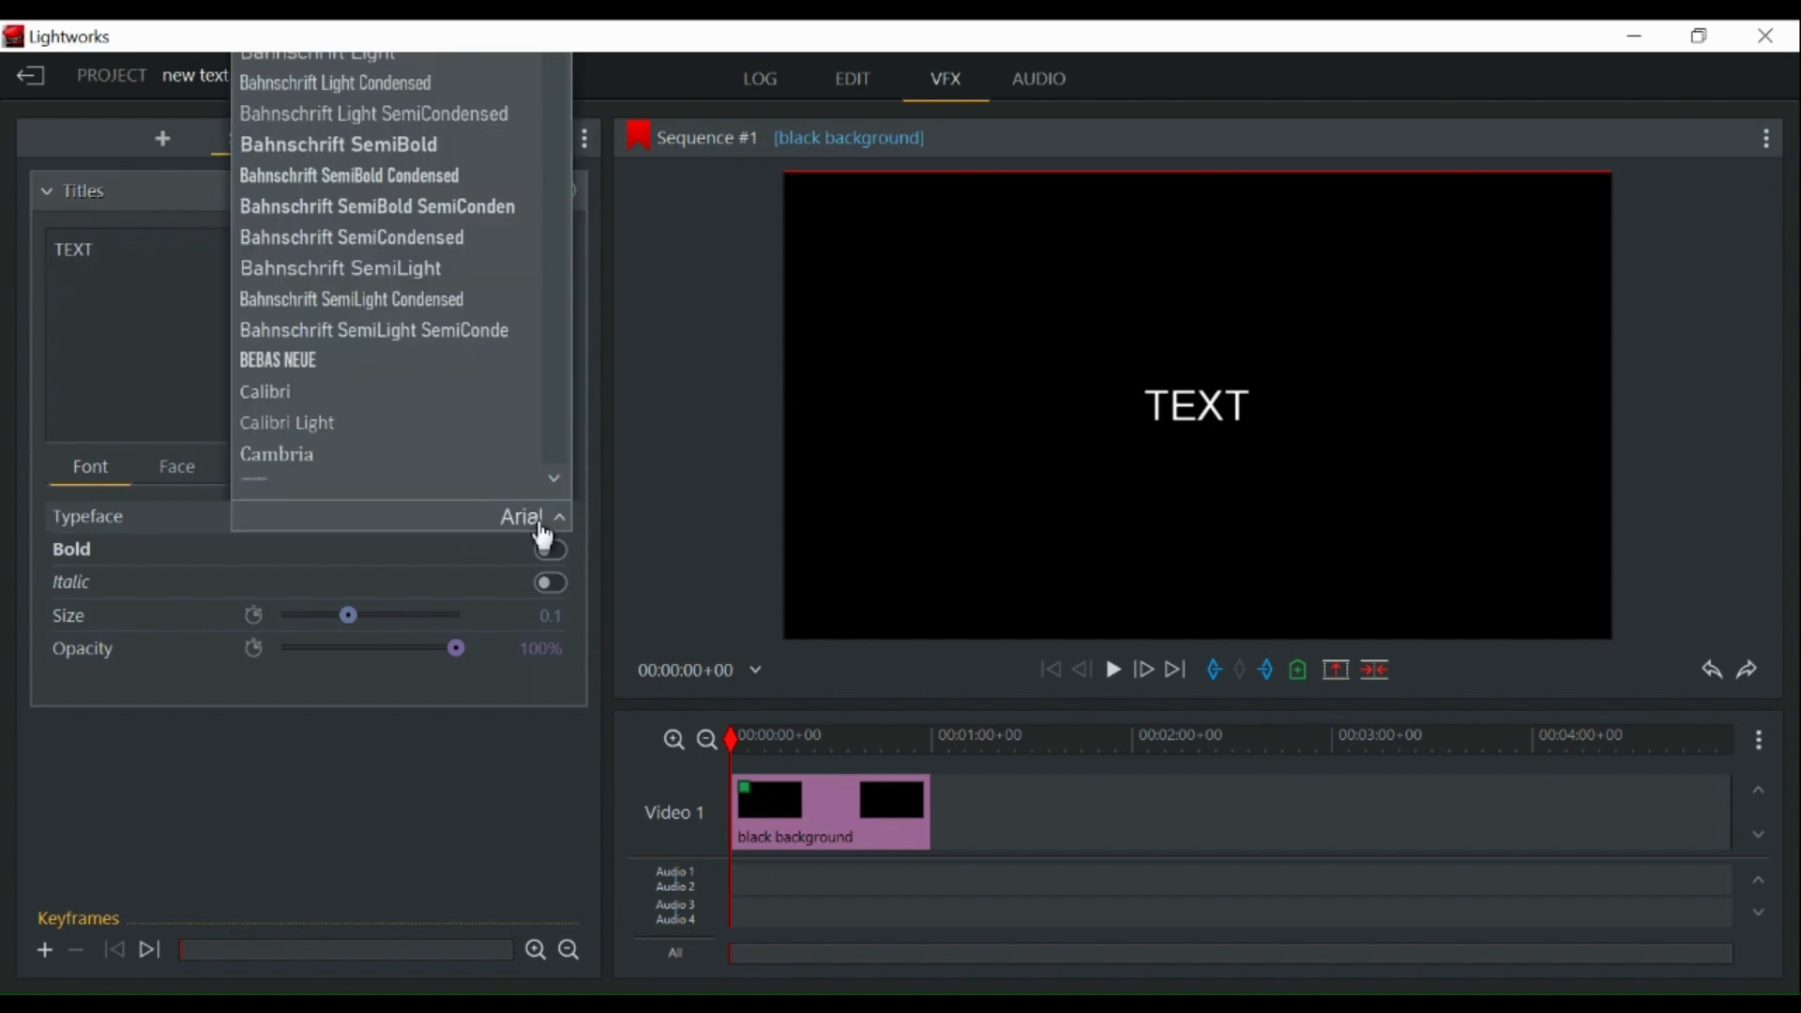
left_click(278, 360)
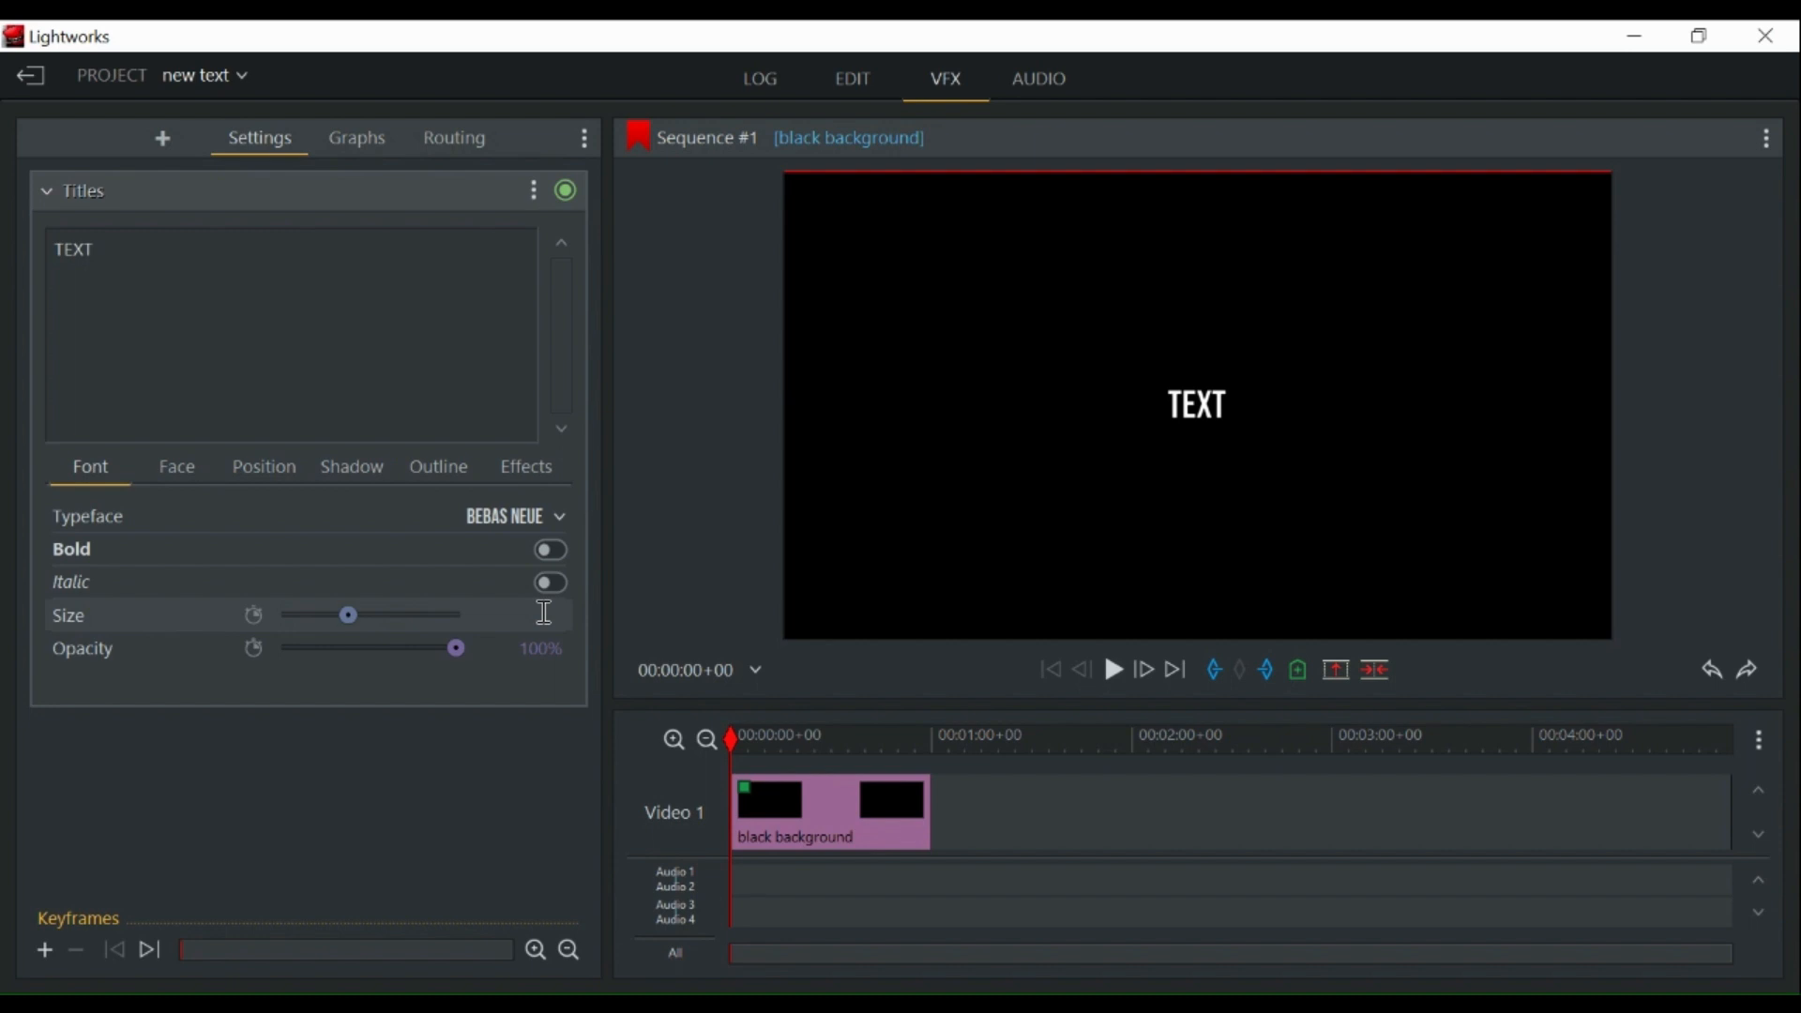
left_click_drag(349, 615, 454, 615)
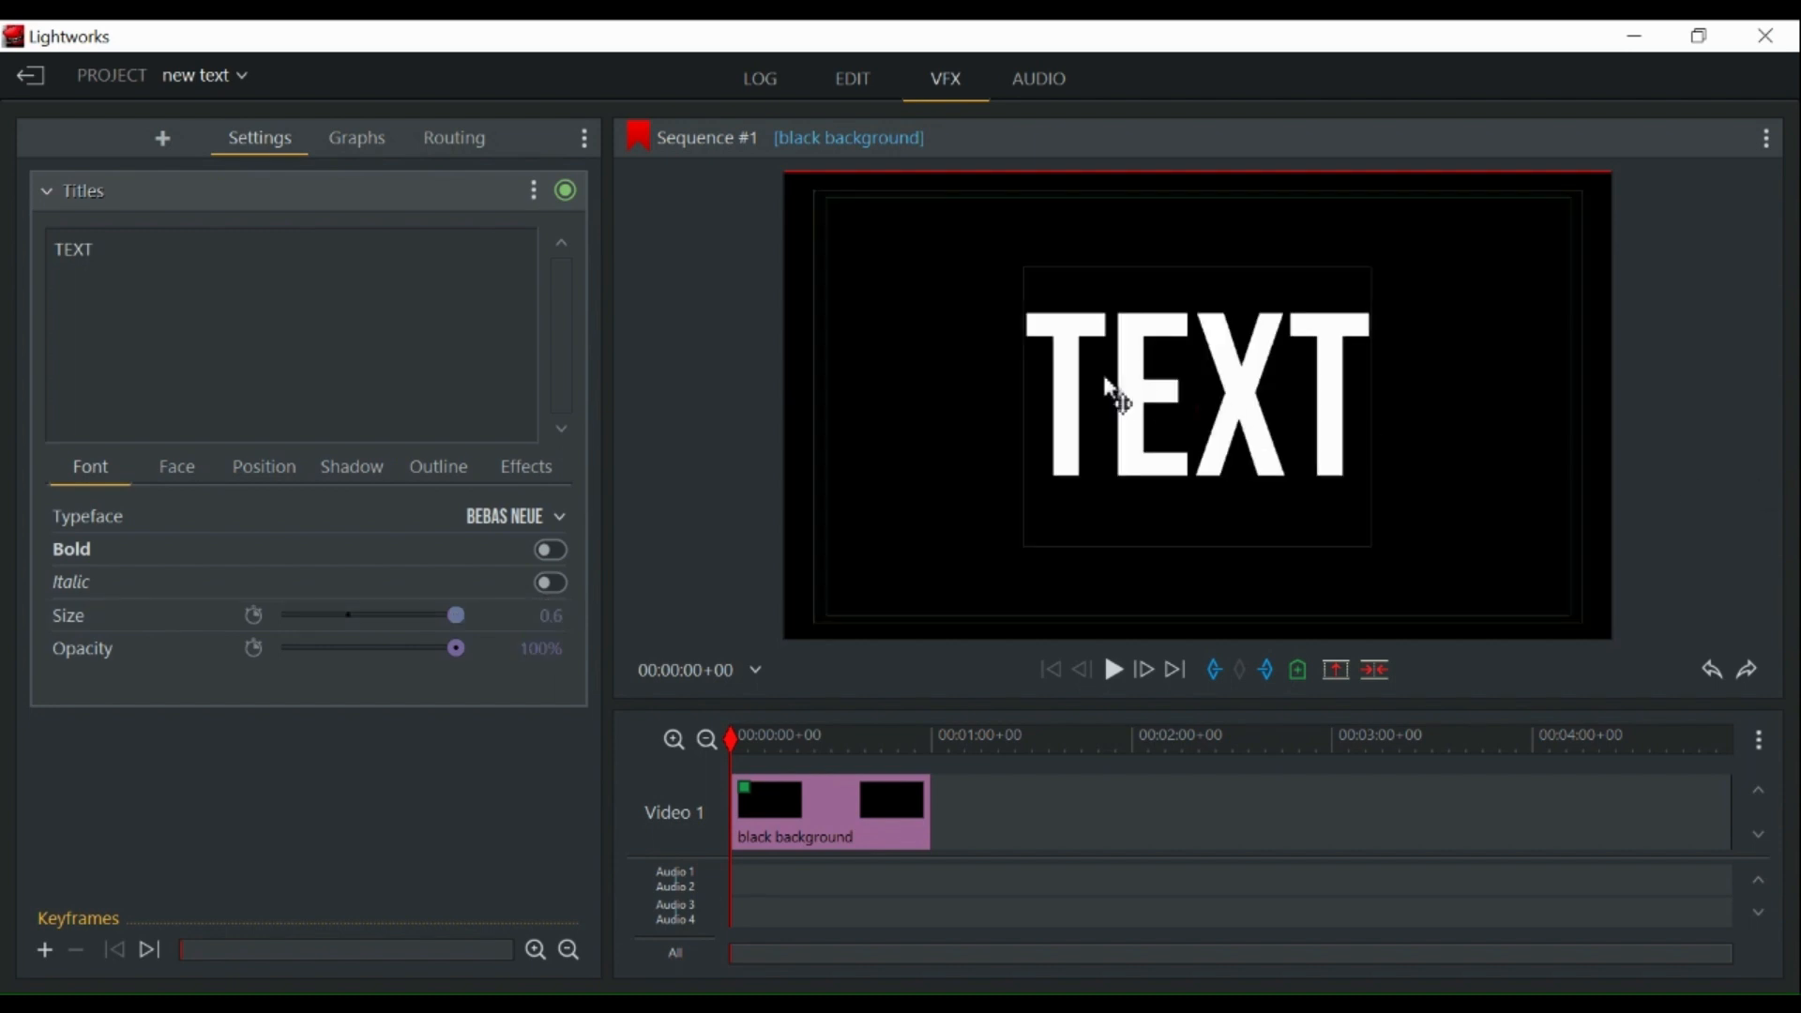
mouse_move(852, 79)
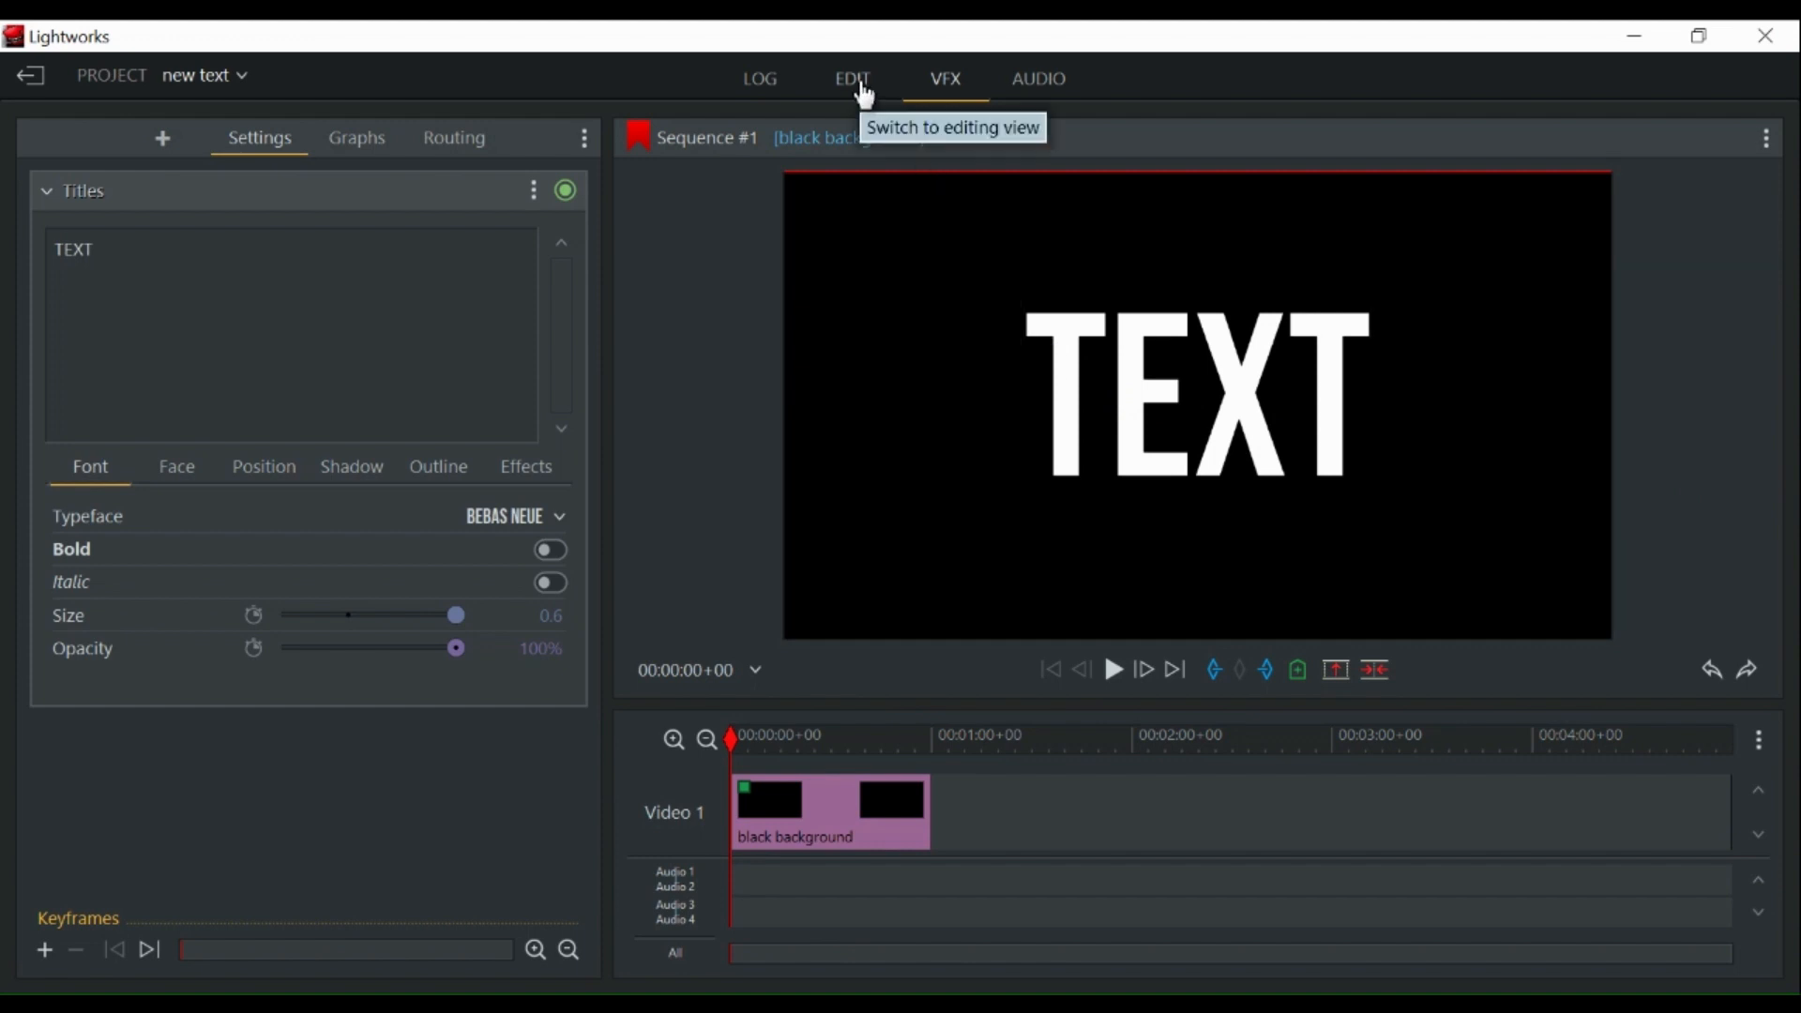
Add a second video track to the sequence from the timeline's Tracks menu
left_click(852, 78)
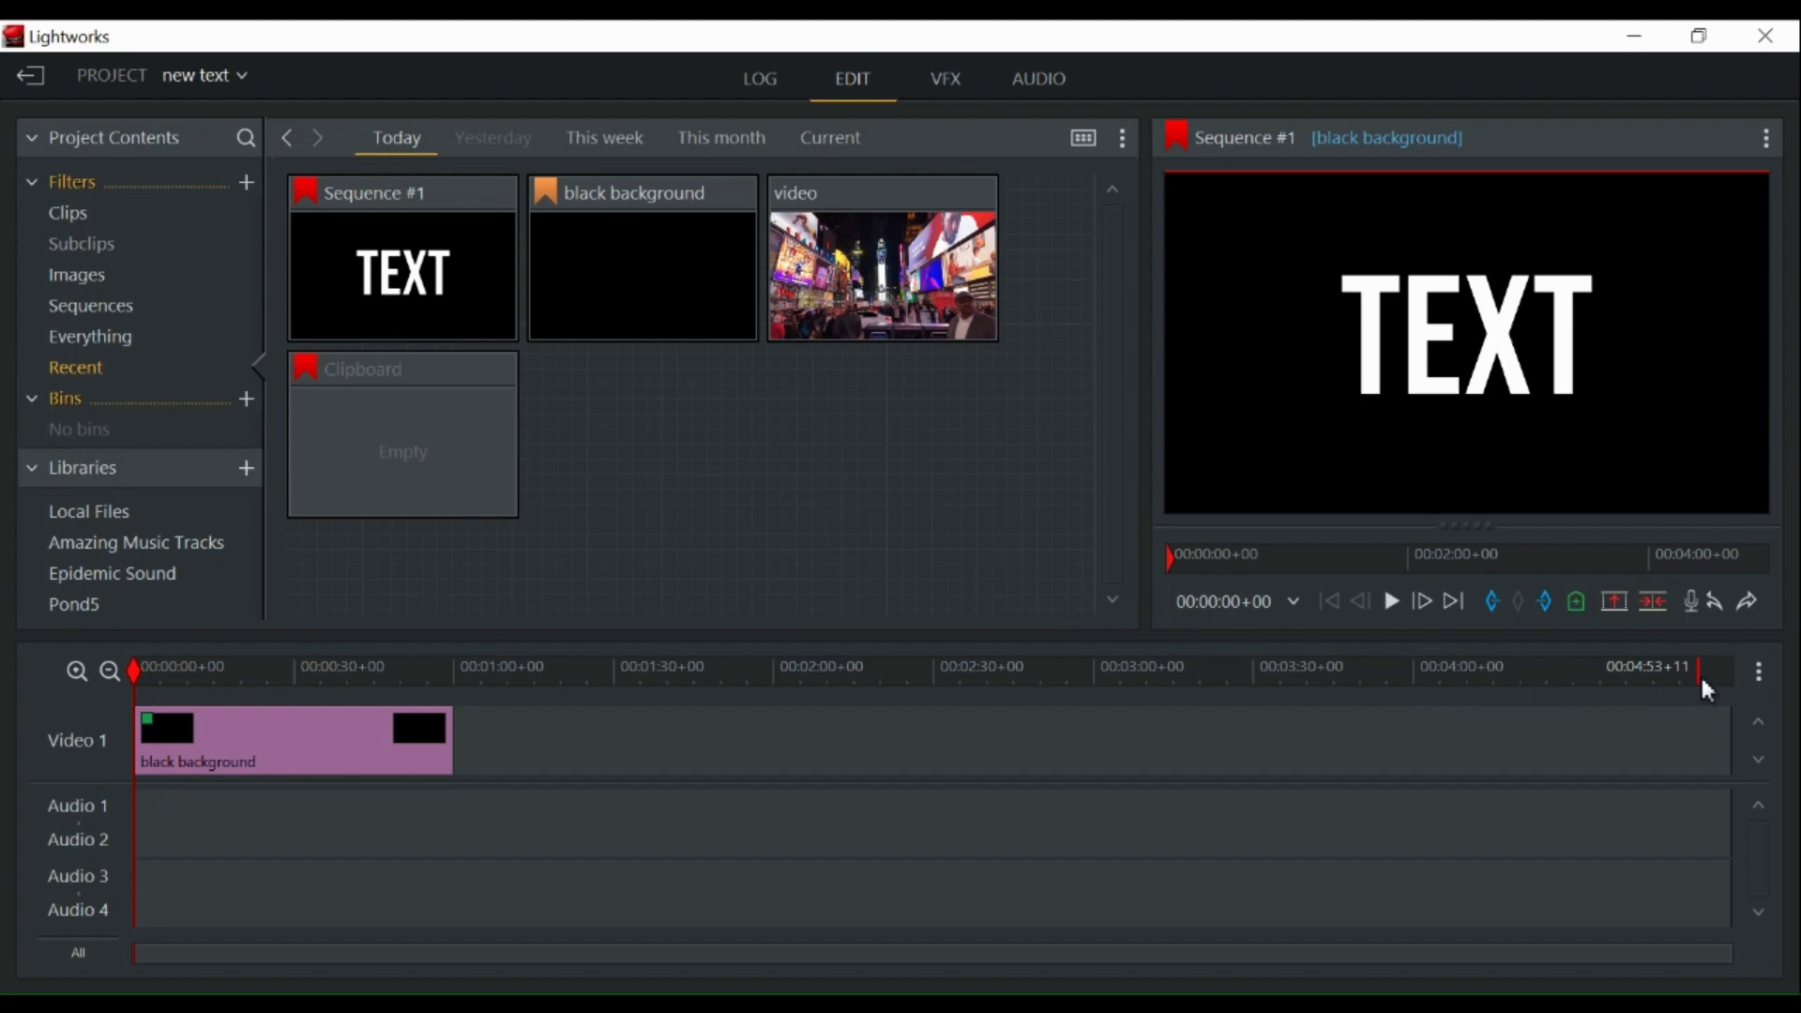
left_click(1758, 670)
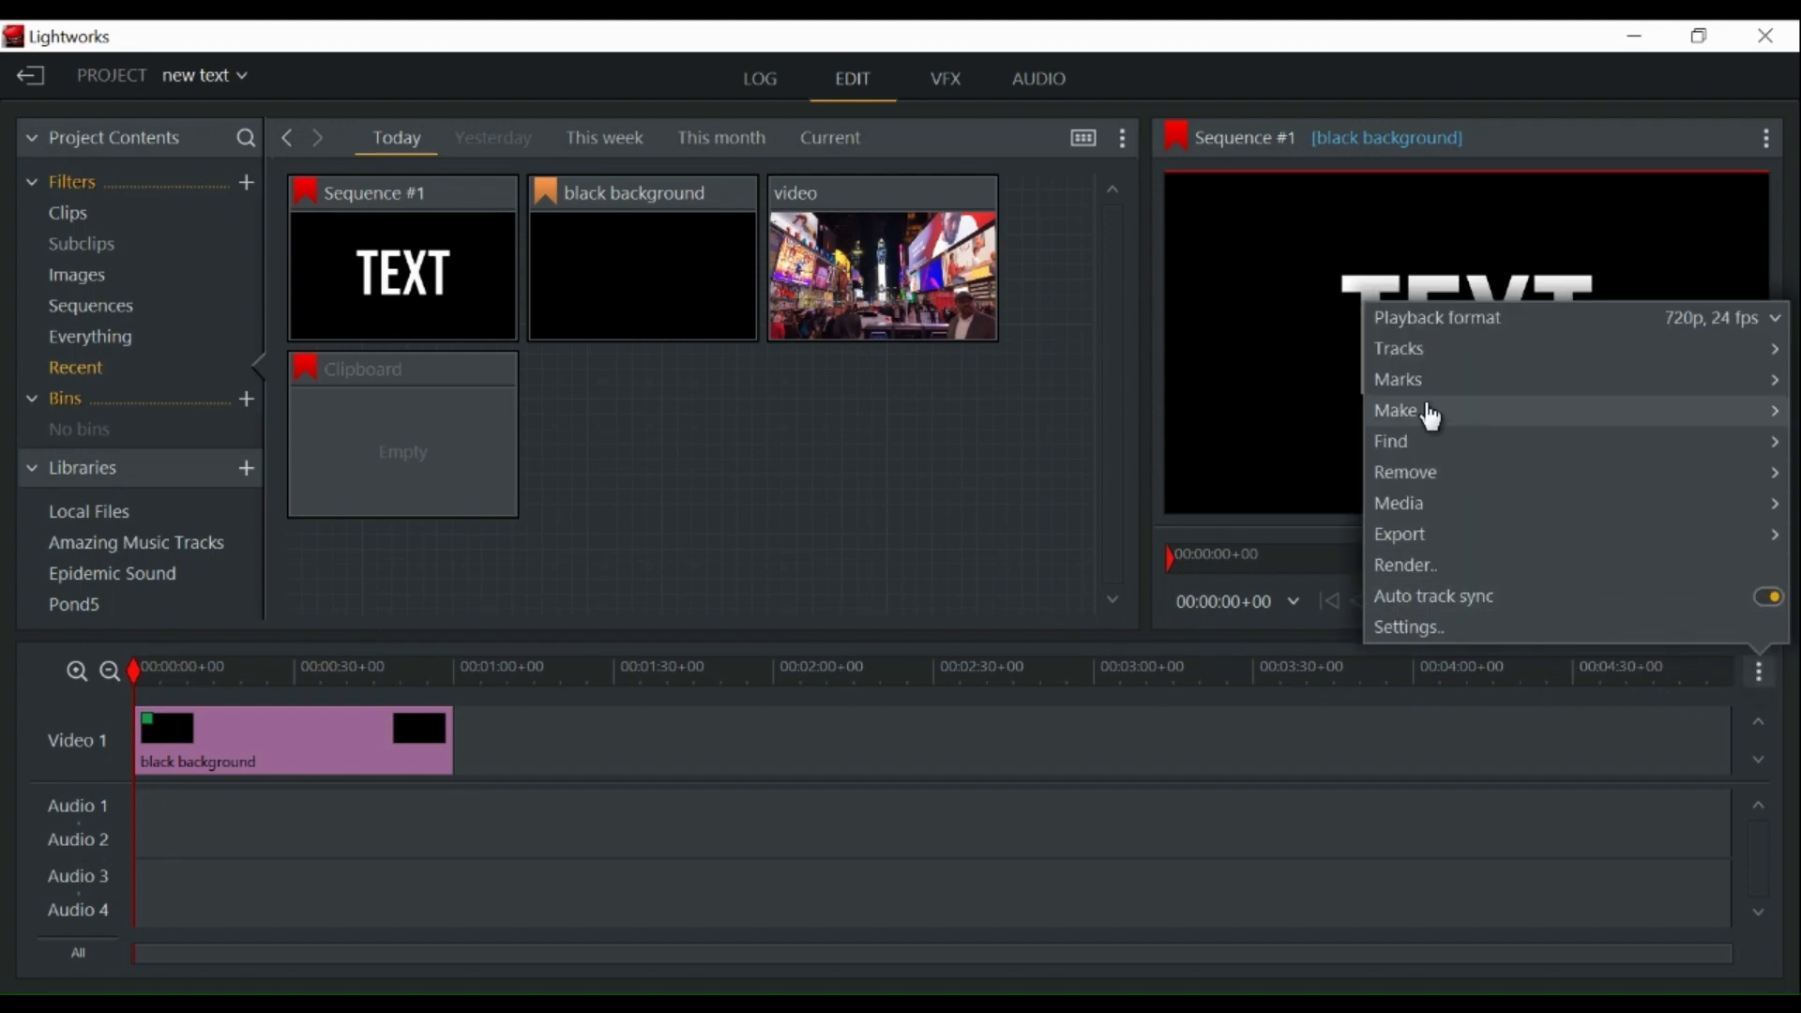
left_click(1395, 411)
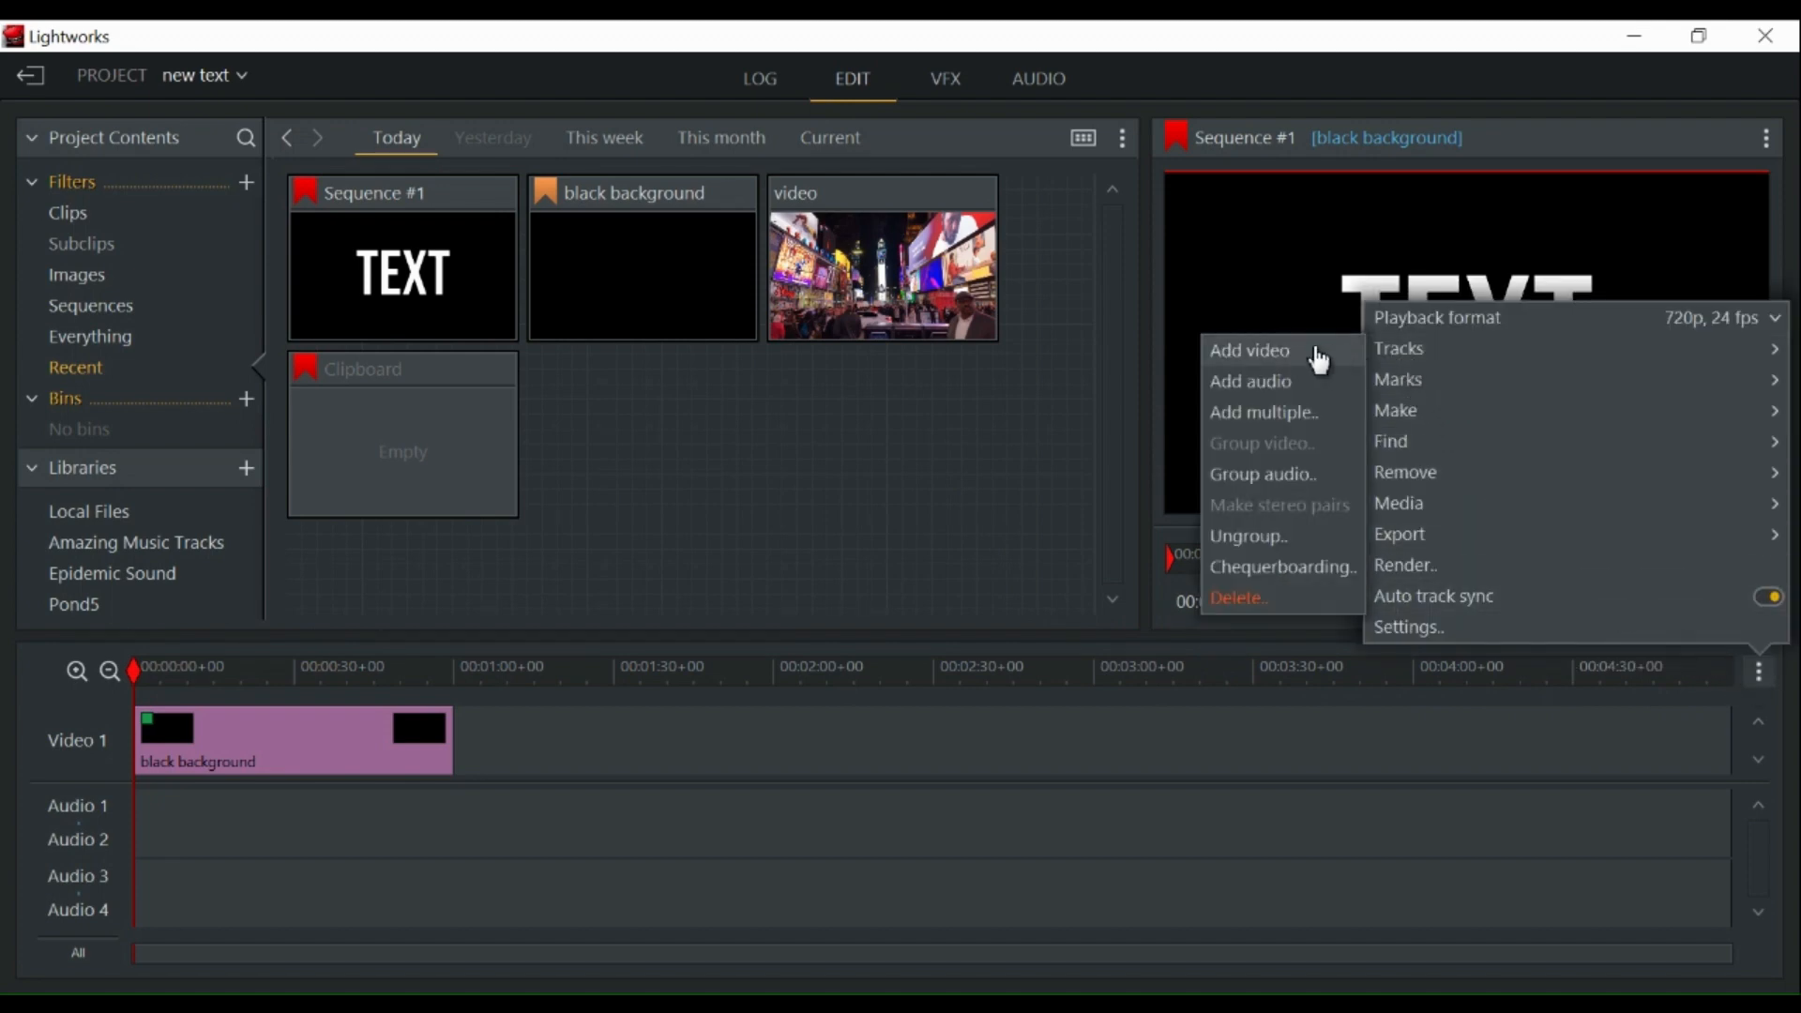
left_click(1250, 350)
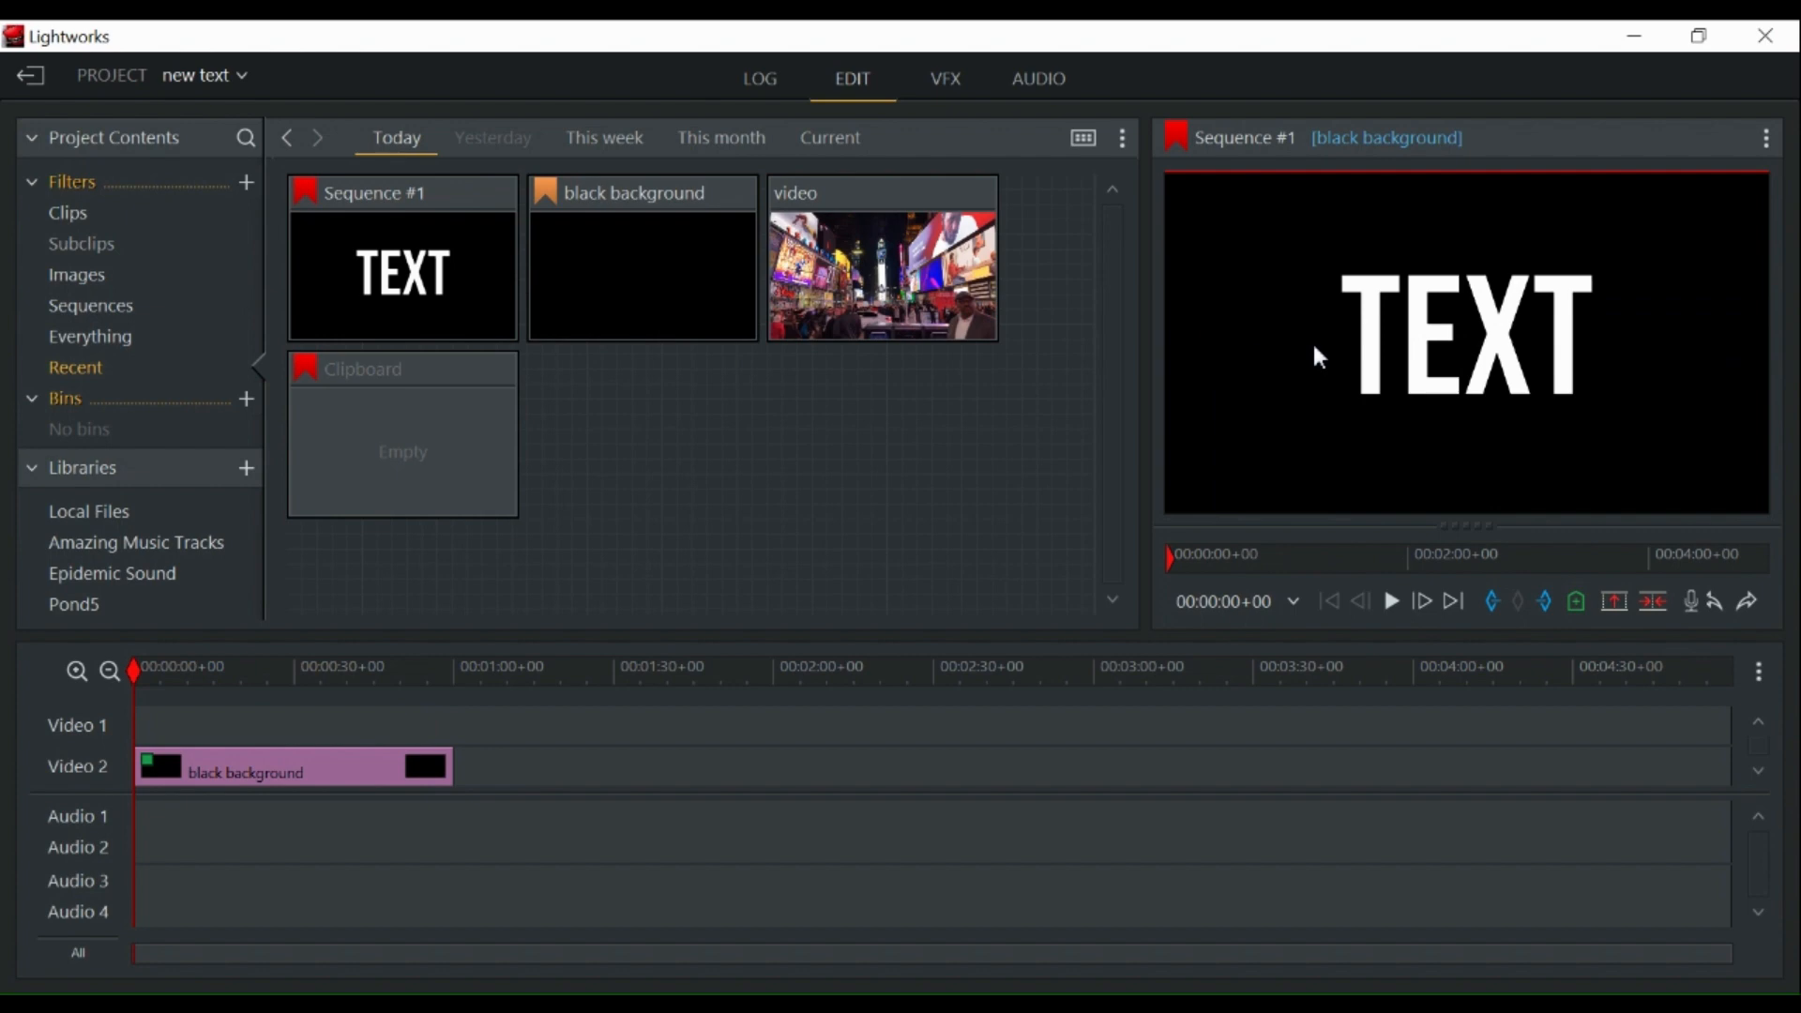
mouse_move(1742, 460)
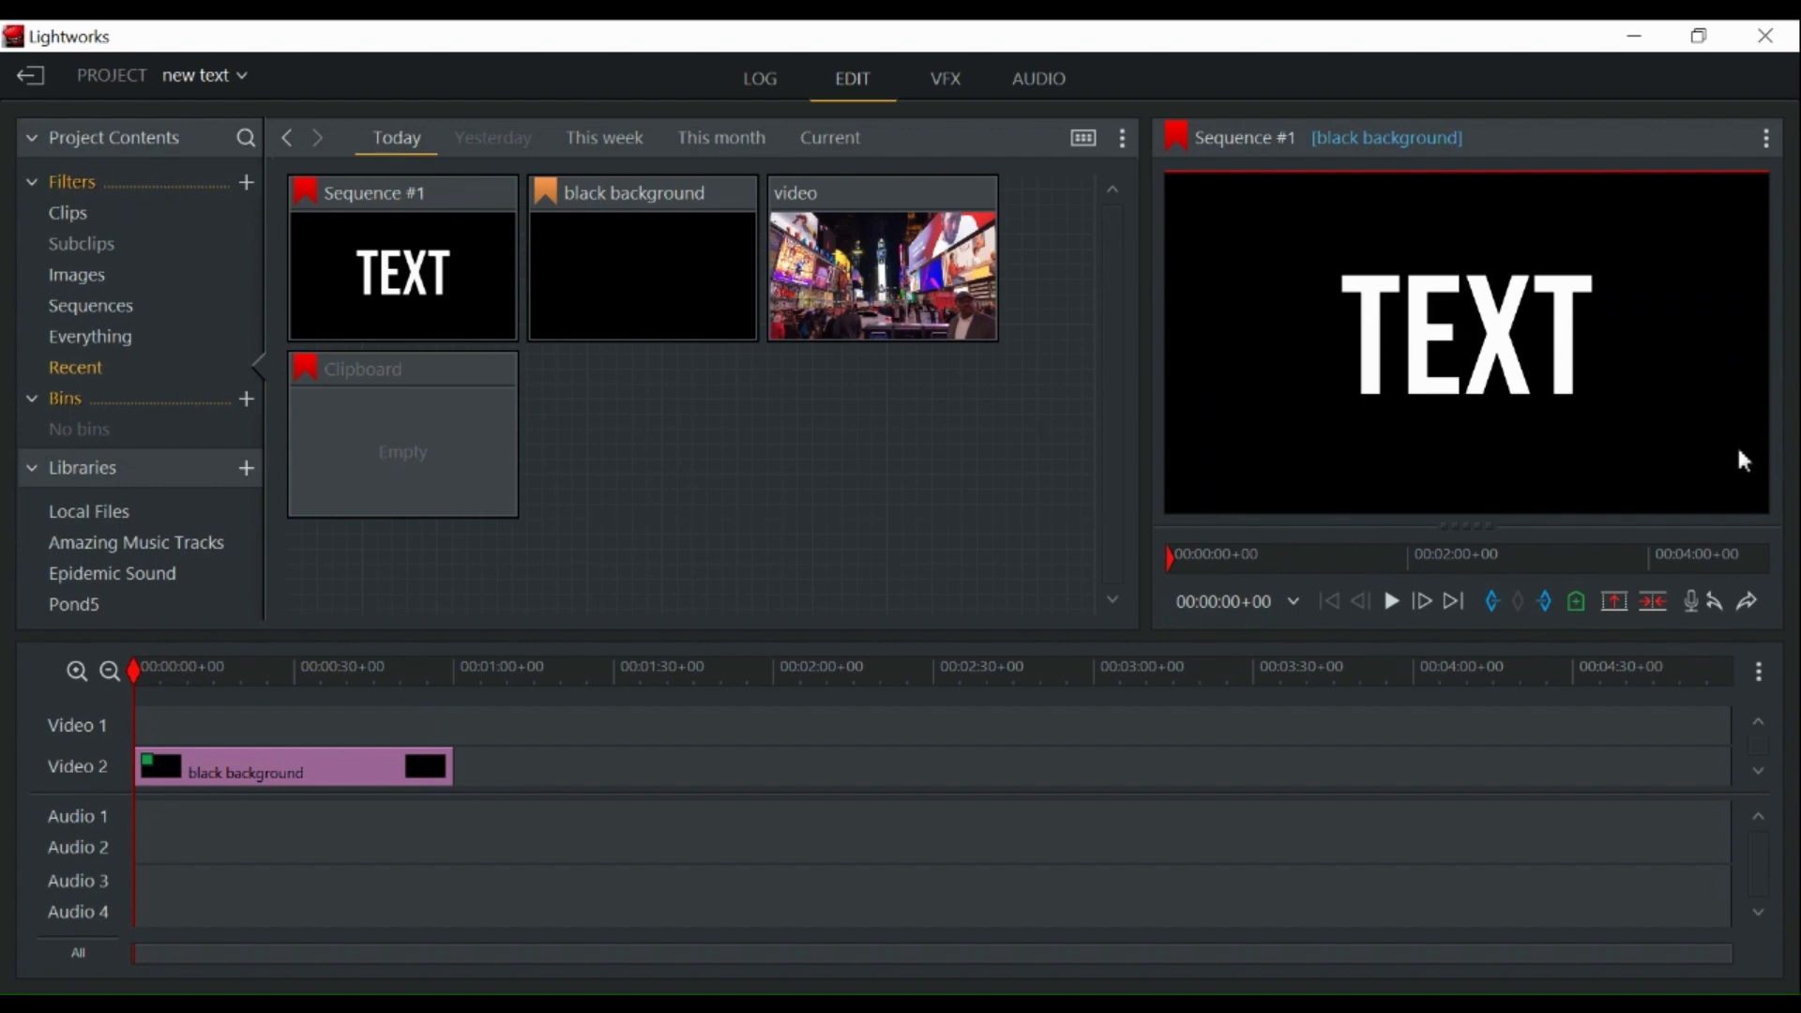
mouse_move(90, 724)
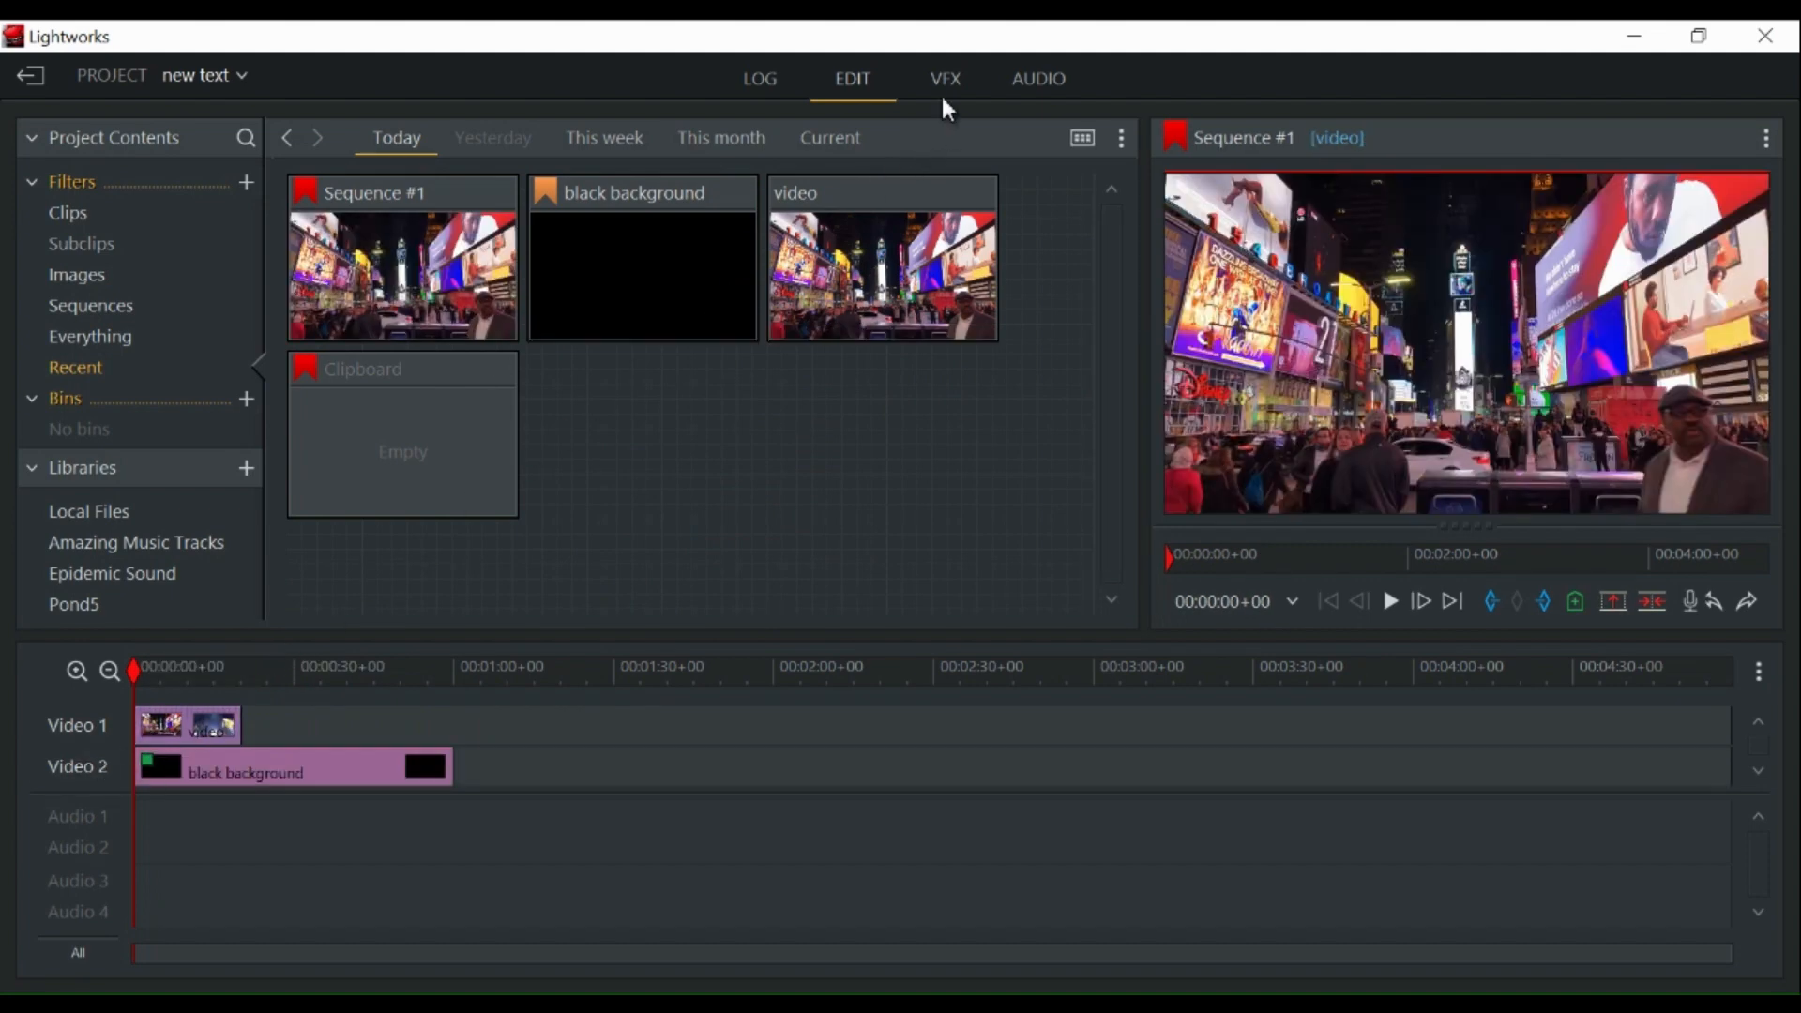
Start adding a Mix > Blend effect to the city video clip
left_click(944, 78)
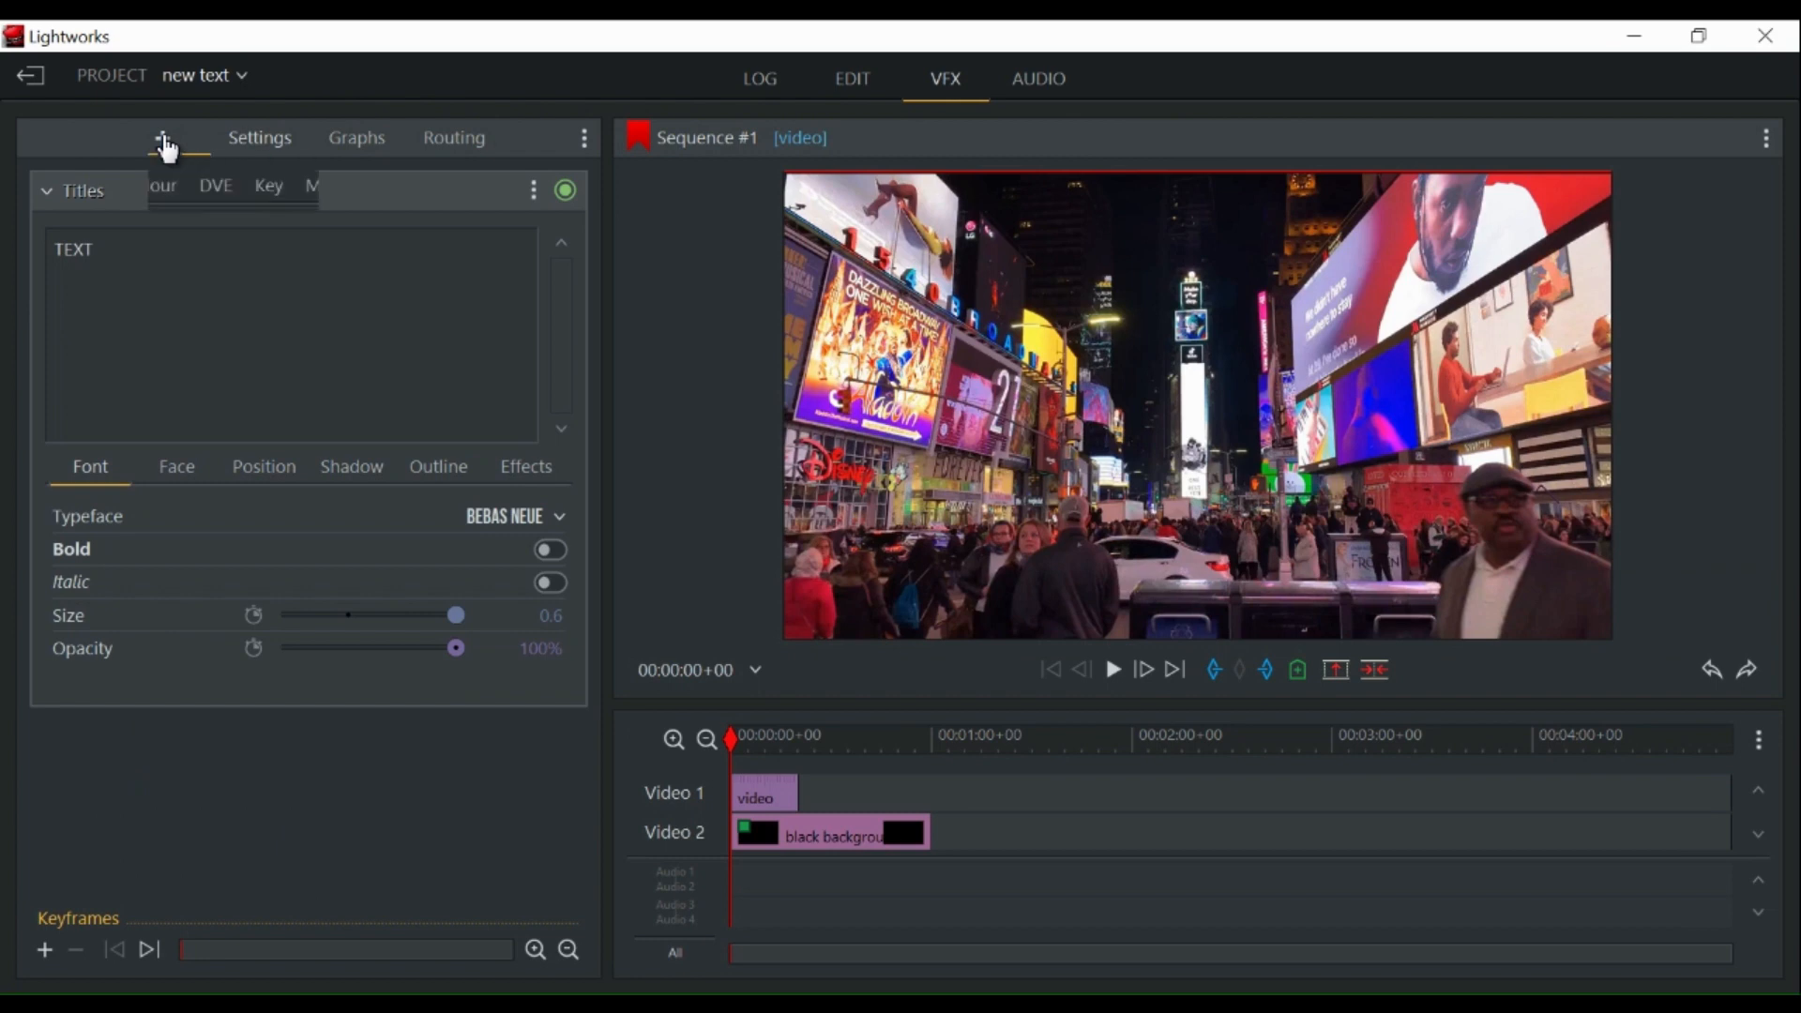
left_click(162, 137)
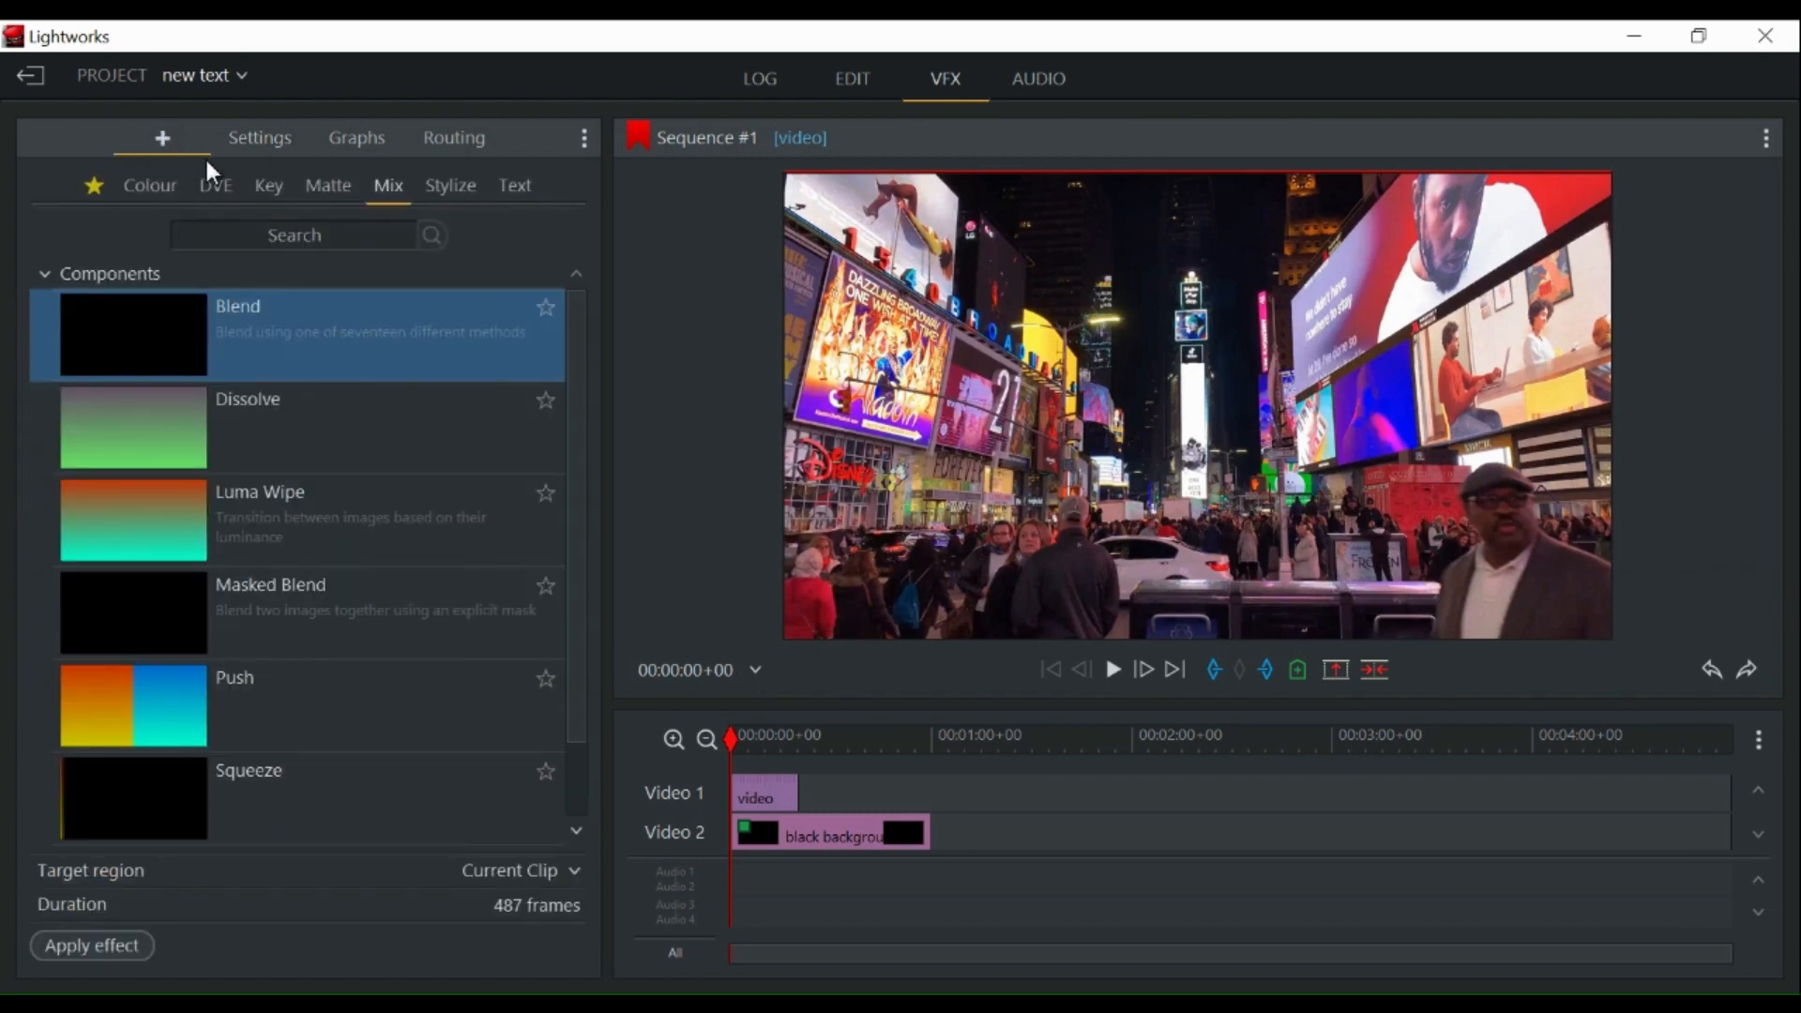
mouse_move(388, 192)
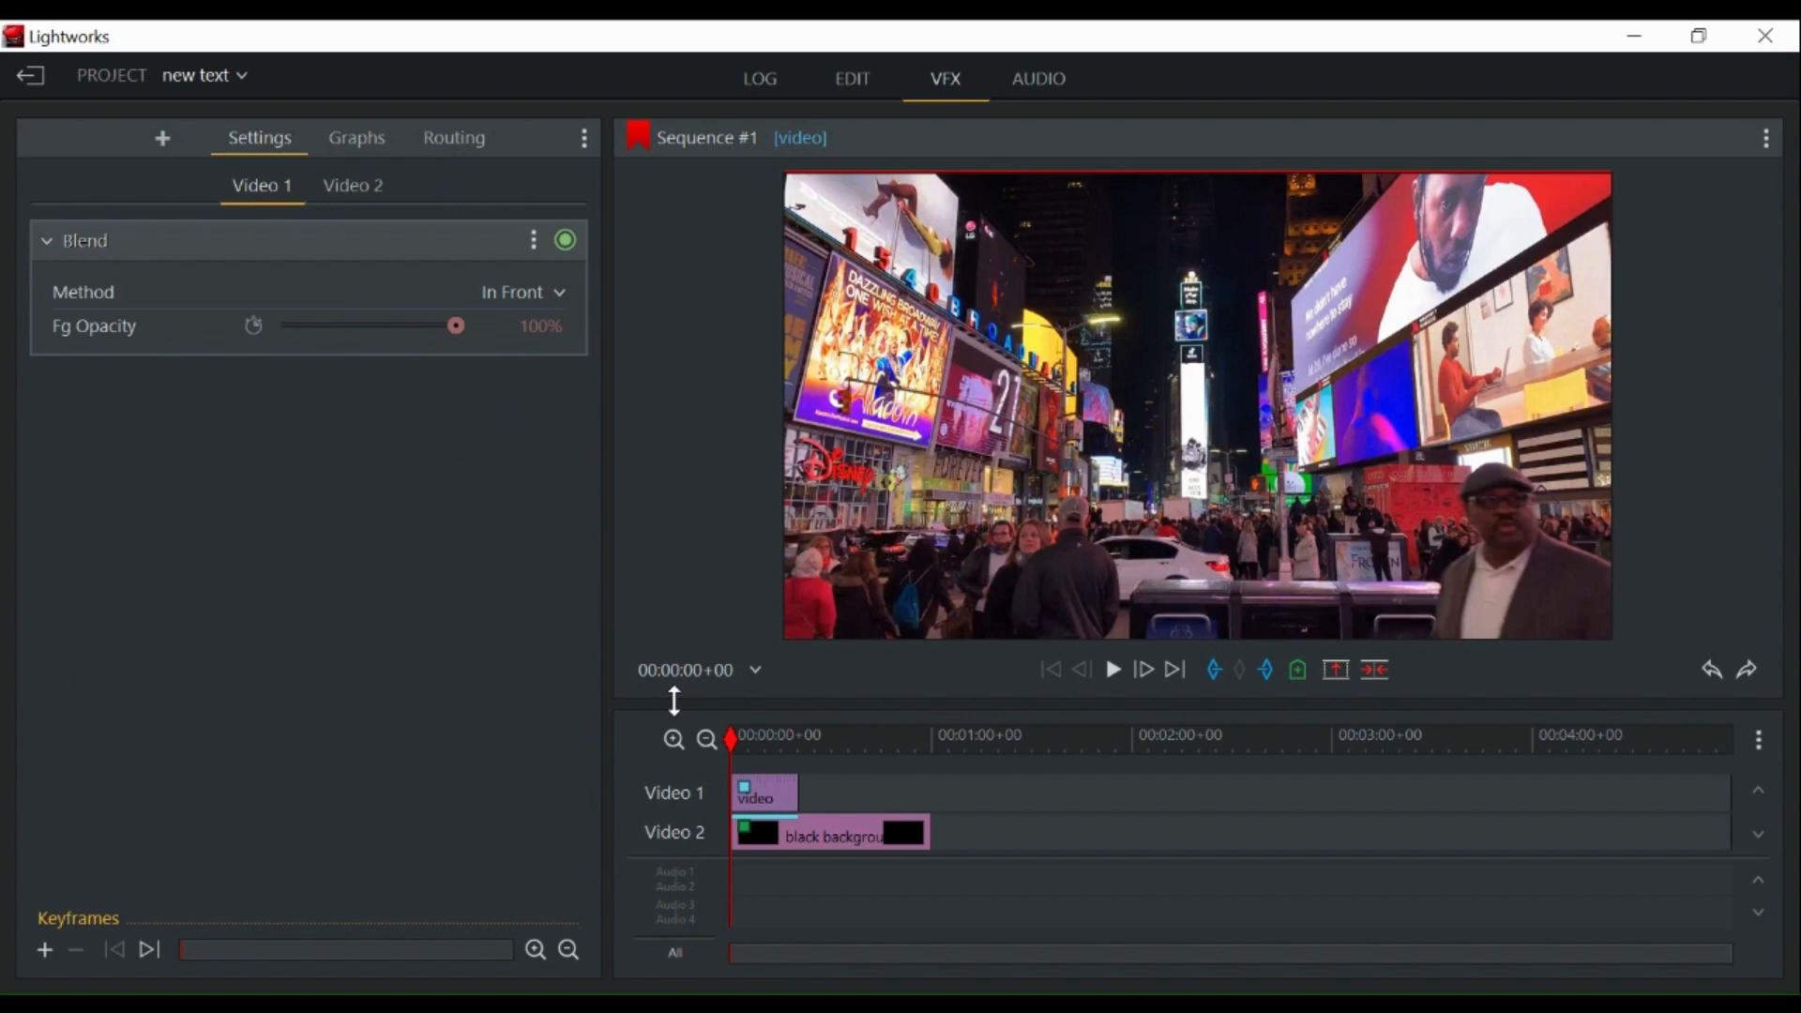
Change the Blend effect's method from In Front to Darken
left_click(523, 292)
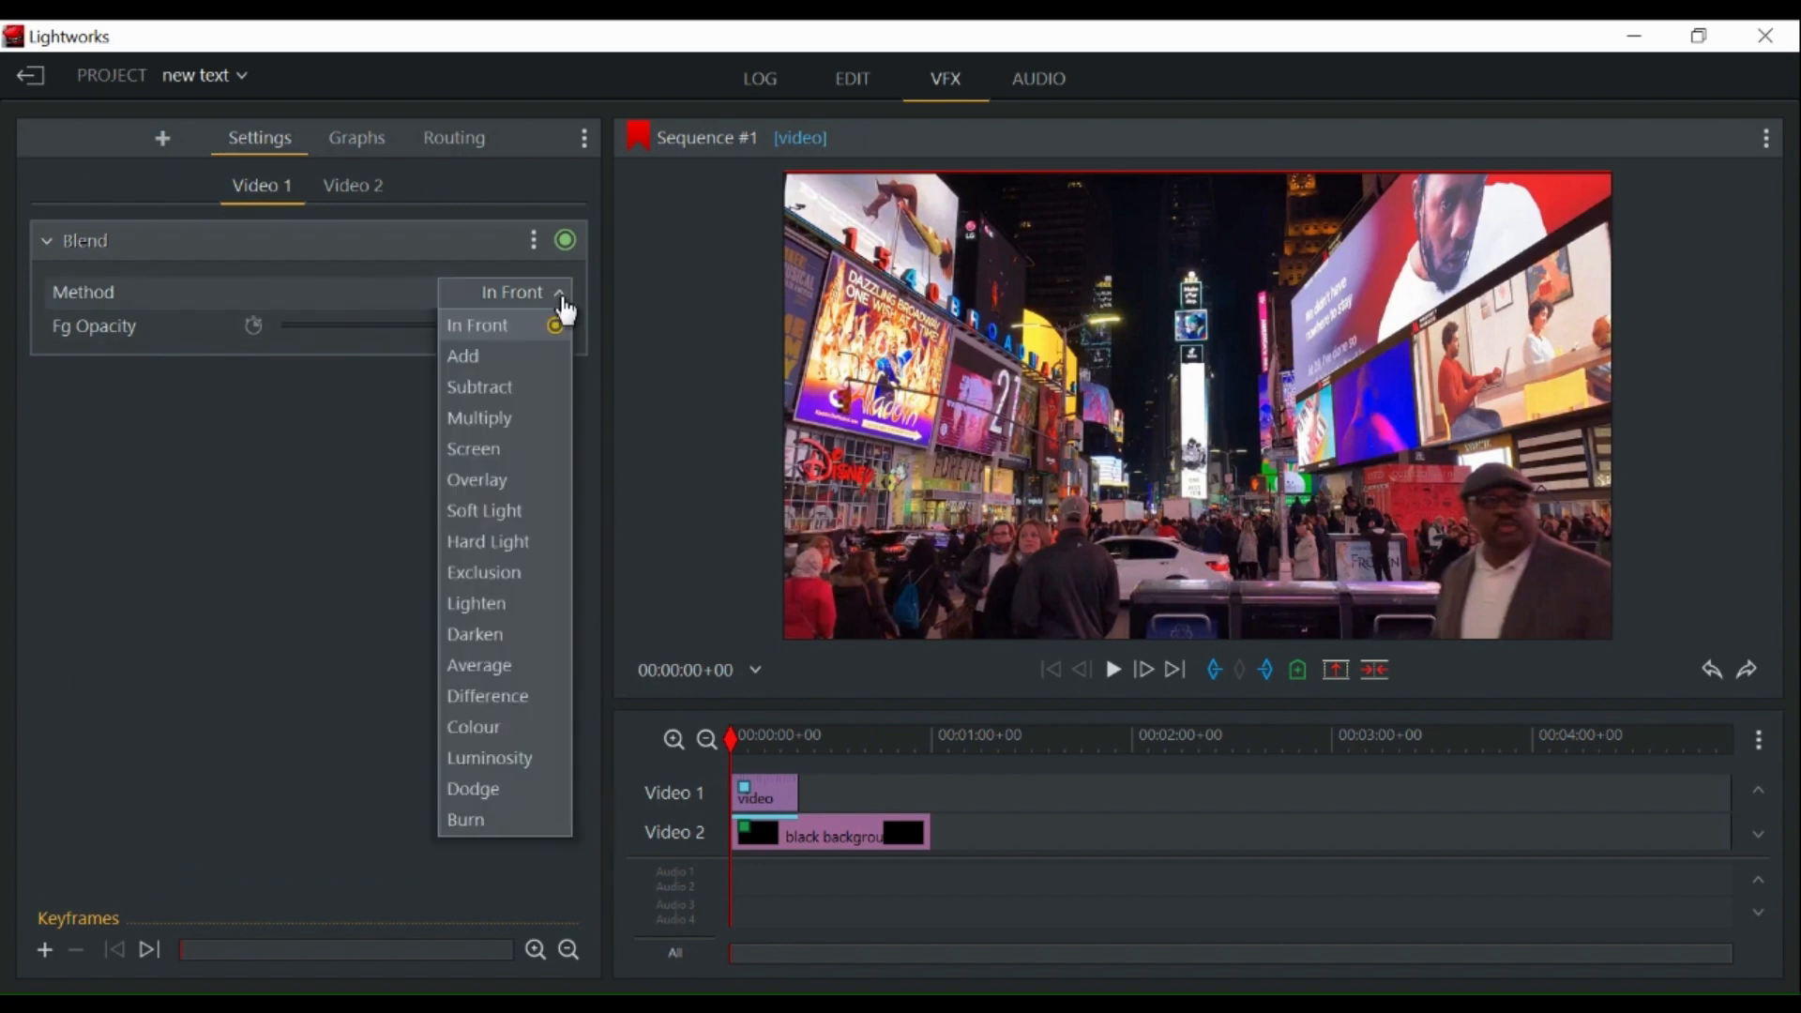
mouse_move(503, 632)
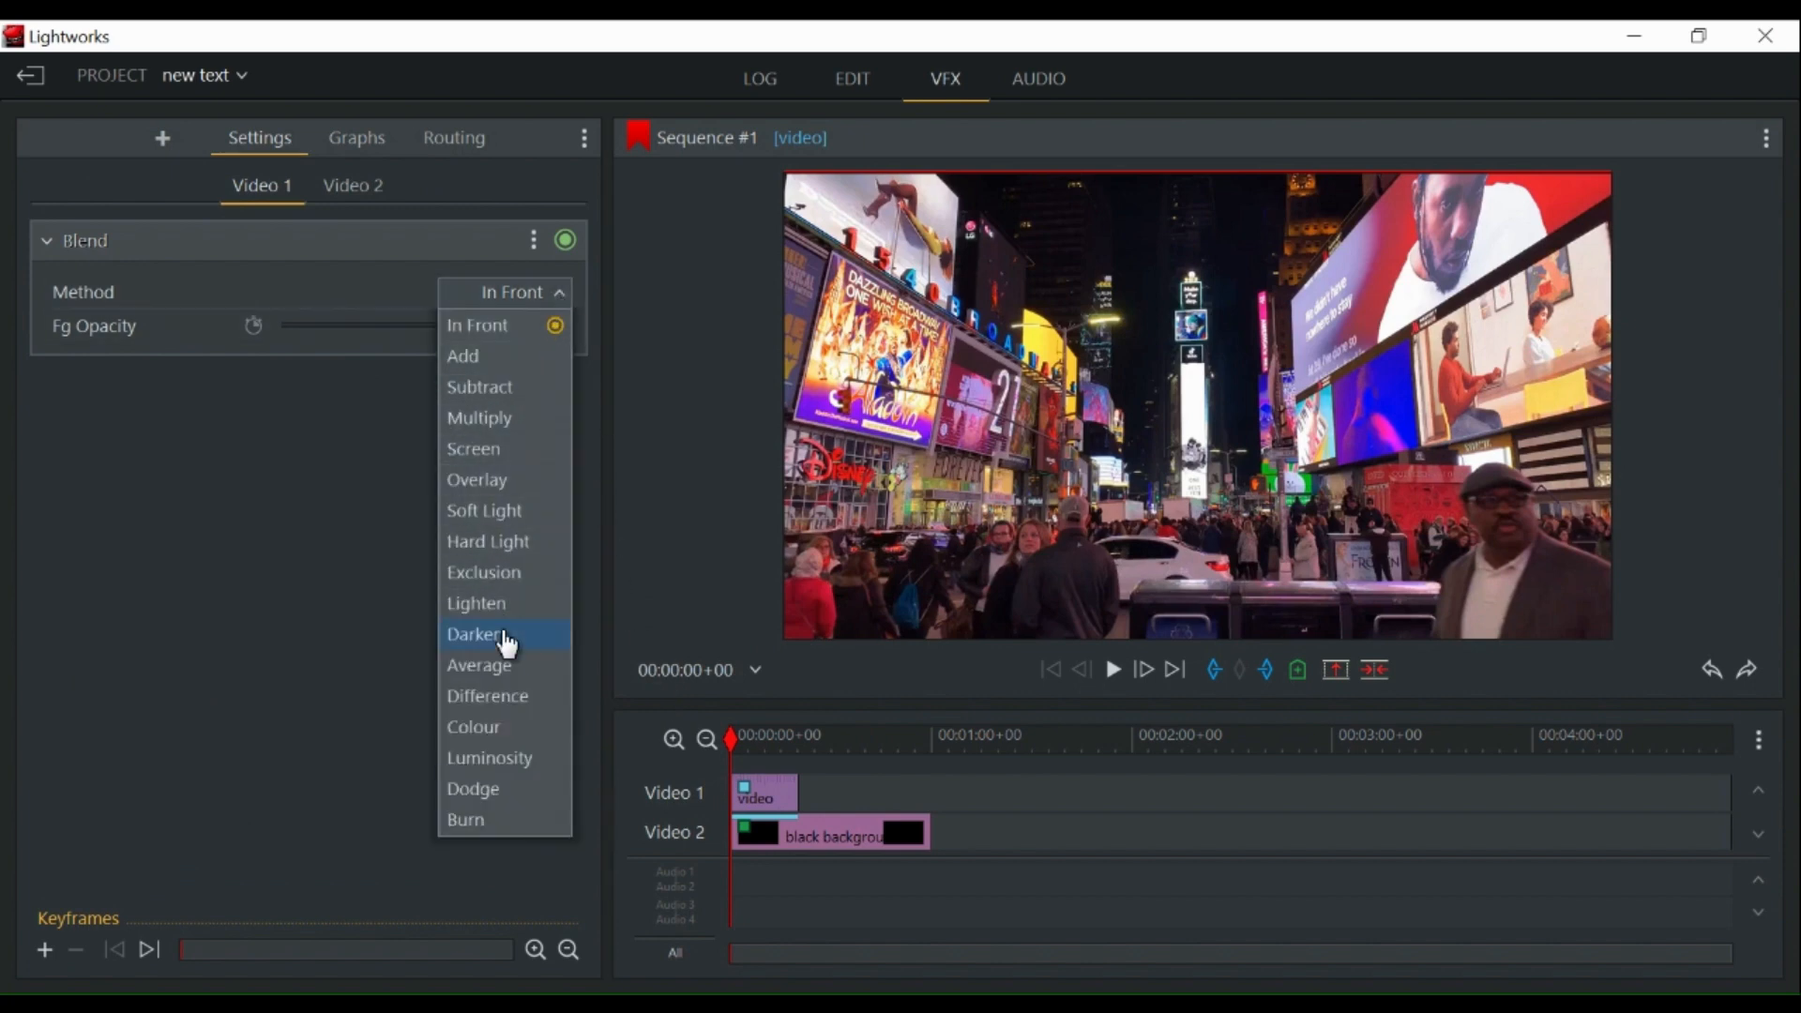